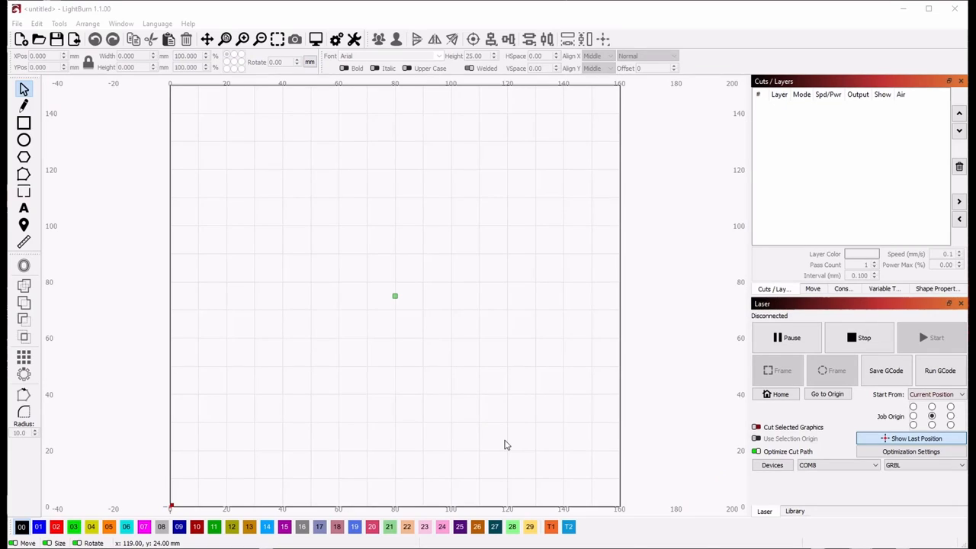
mouse_move(774, 220)
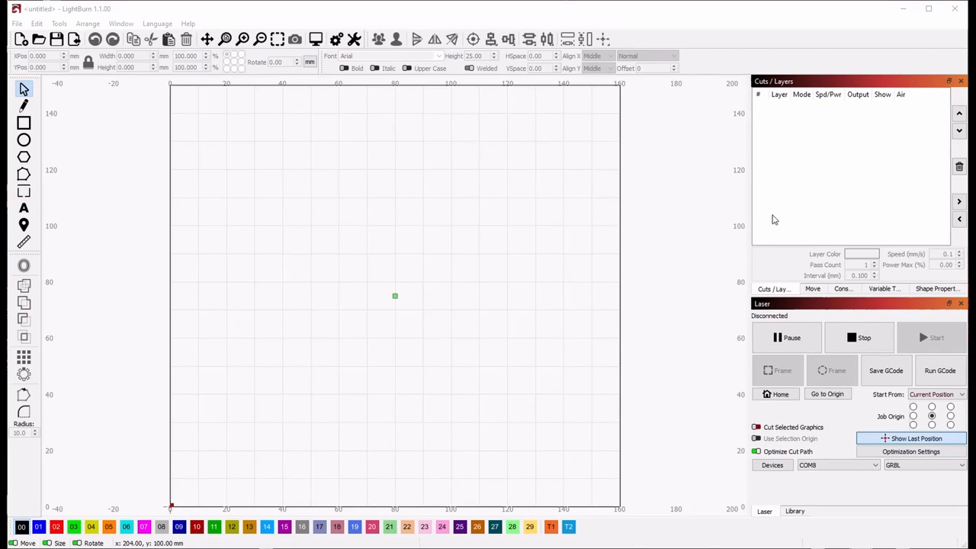
mouse_move(831, 129)
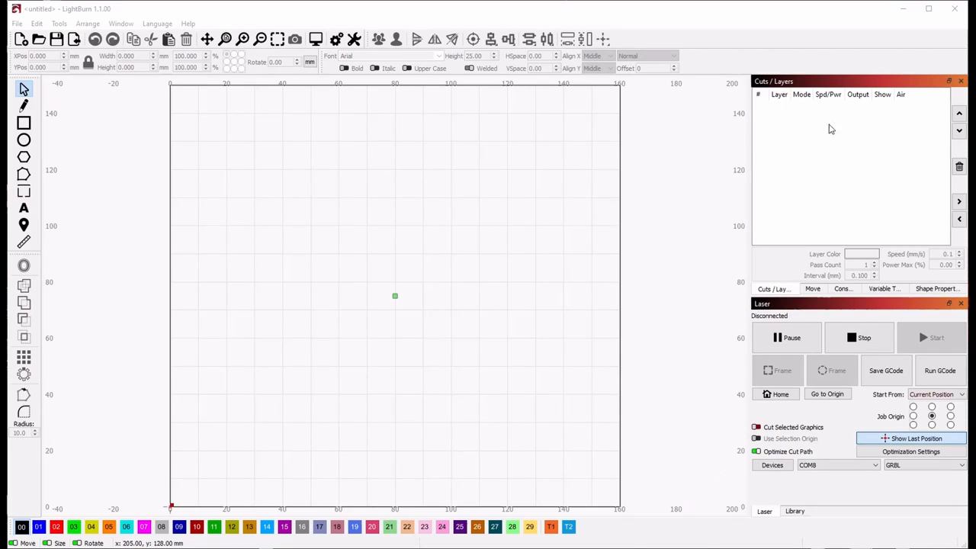
mouse_move(61, 59)
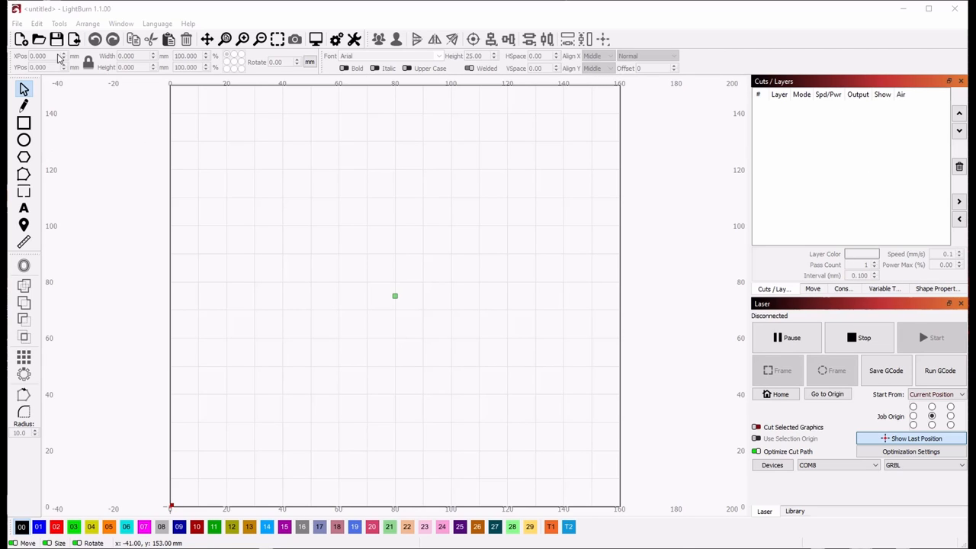
- Open the Window menu listing LightBurn's panels to show or hide
click(121, 23)
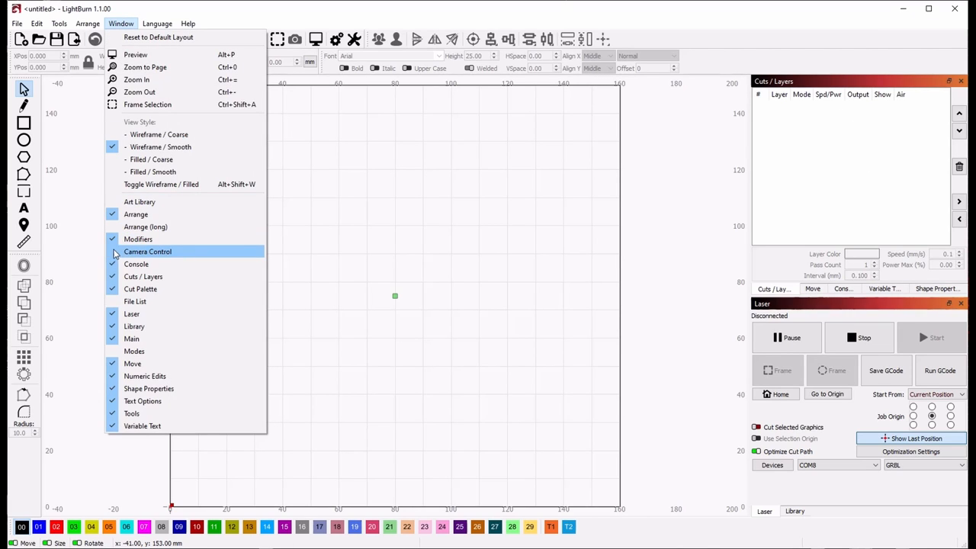
- Show the Camera Control panel and select Lightburn Camera as the active camera
click(147, 252)
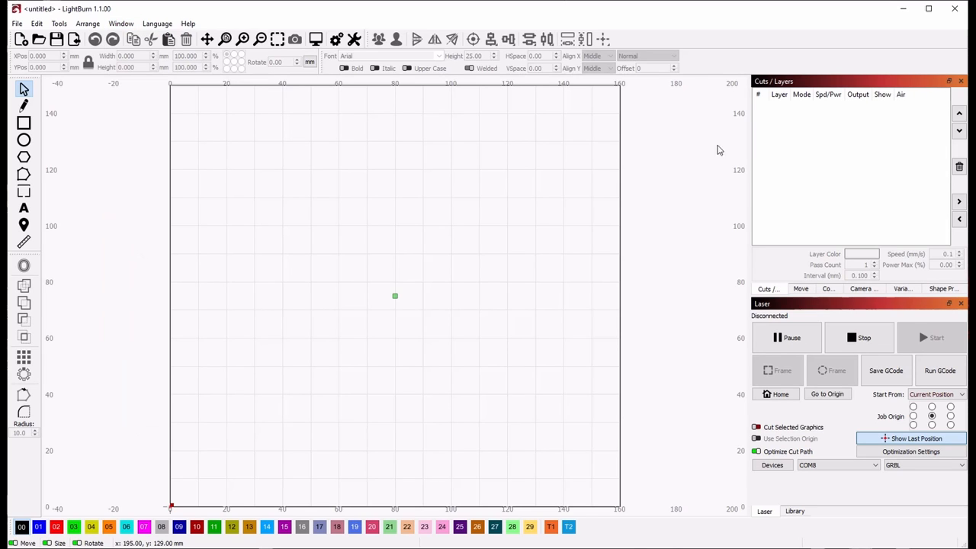
click(862, 288)
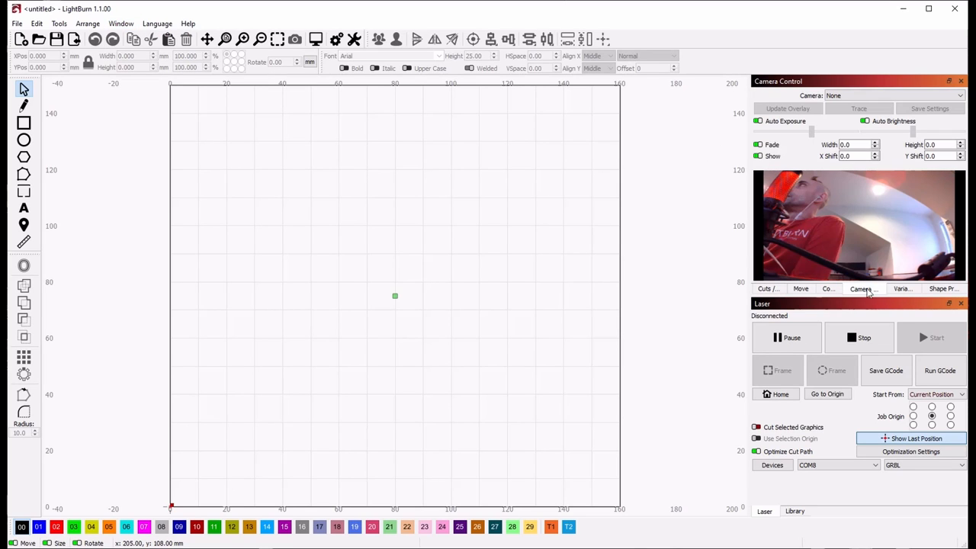
click(892, 95)
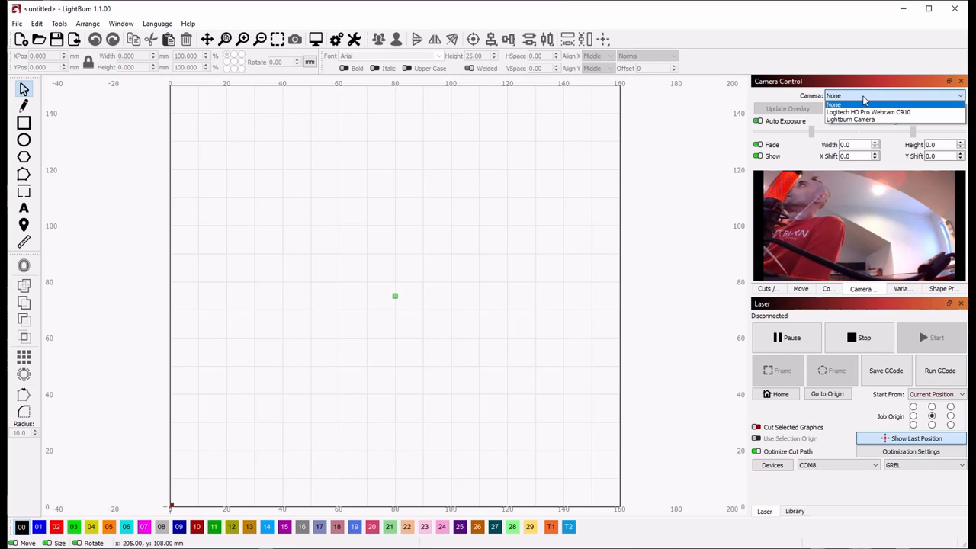
mouse_move(850, 120)
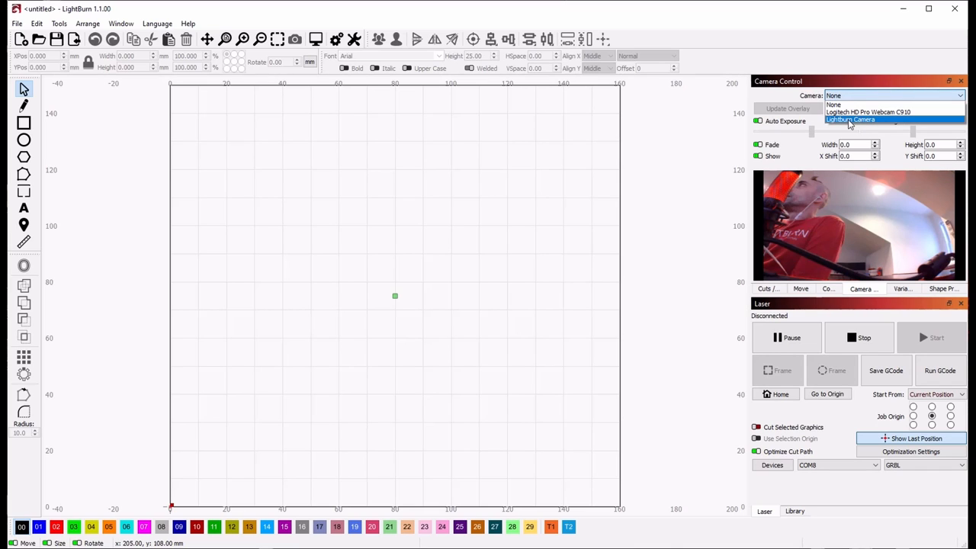
click(850, 120)
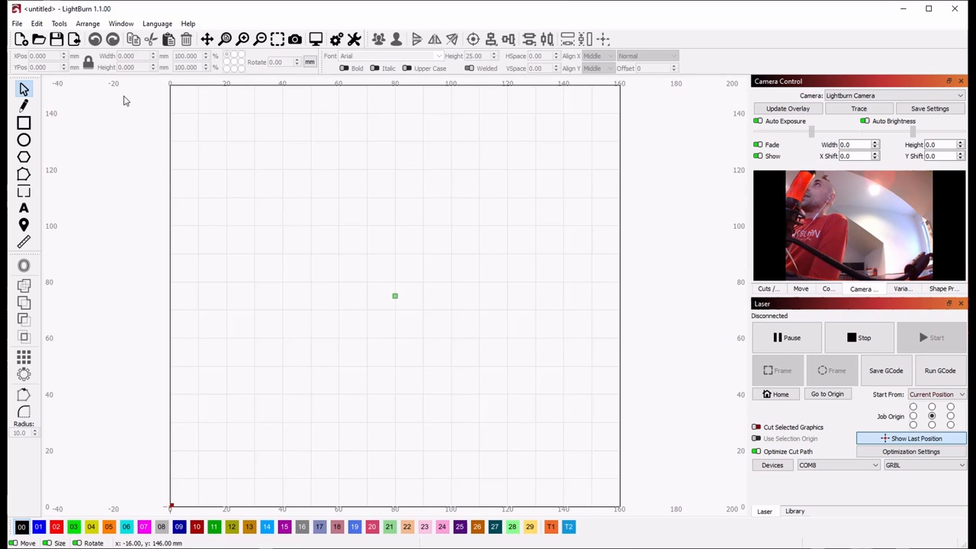
- Launch the Calibrate Camera Lens wizard from Tools and pick Lightburn Camera
click(59, 23)
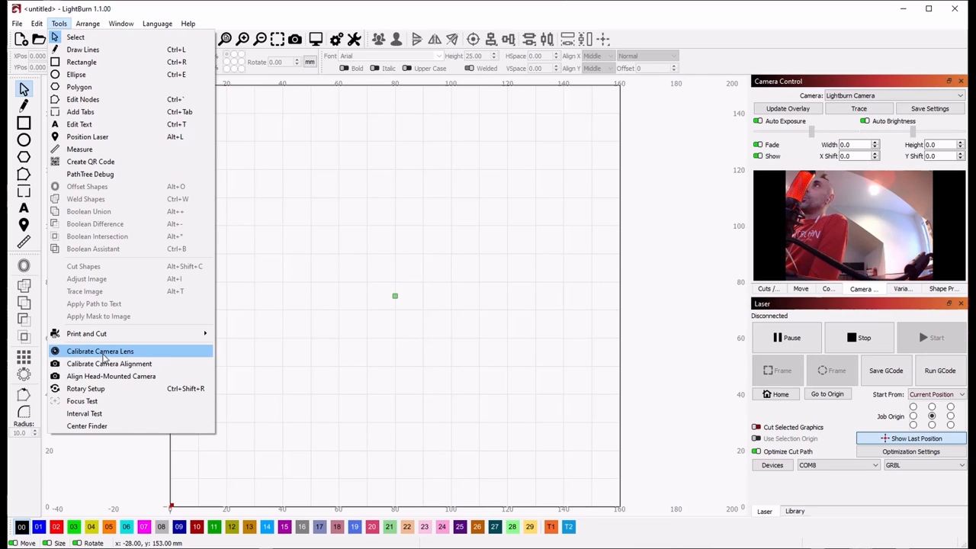
click(100, 351)
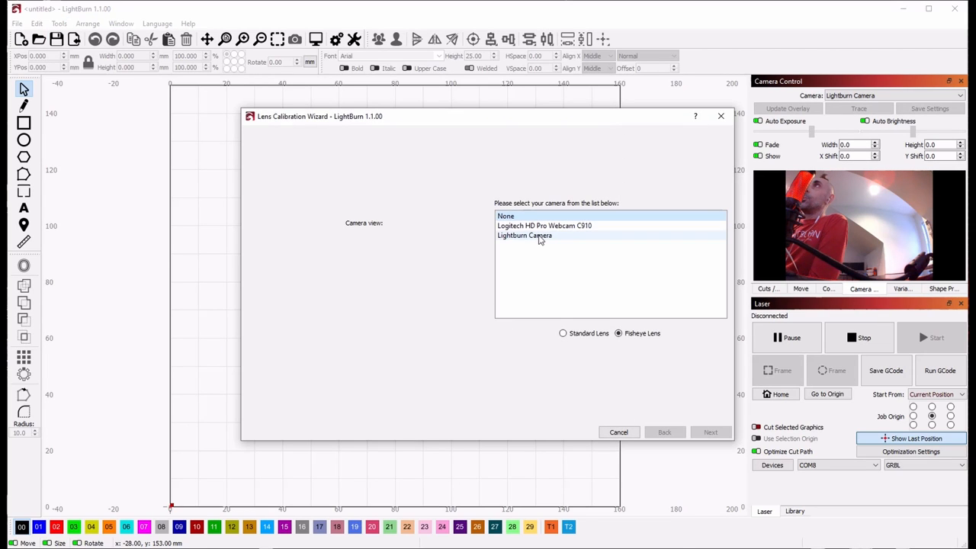
click(524, 235)
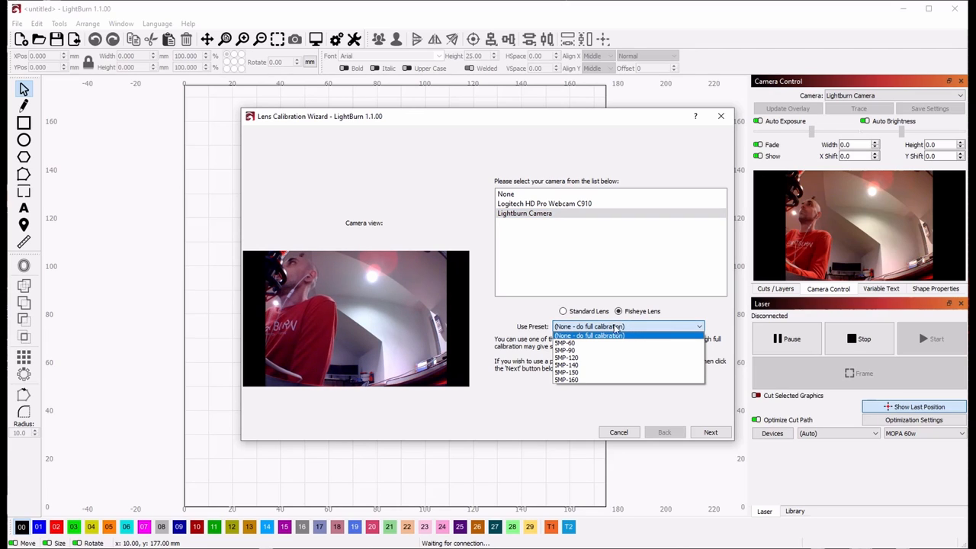
mouse_move(567, 379)
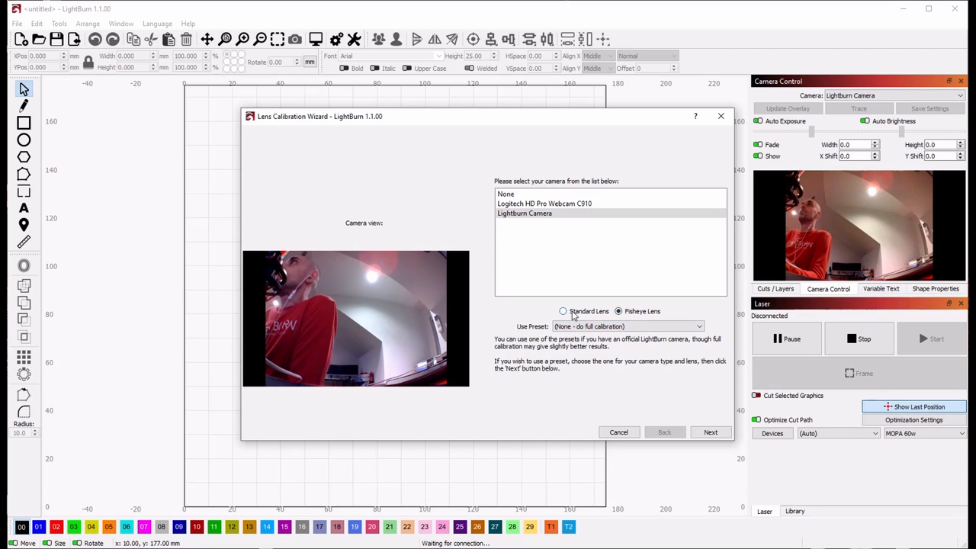
- Work the lens type dropdown, leaving Fisheye Lens with preset None
click(618, 311)
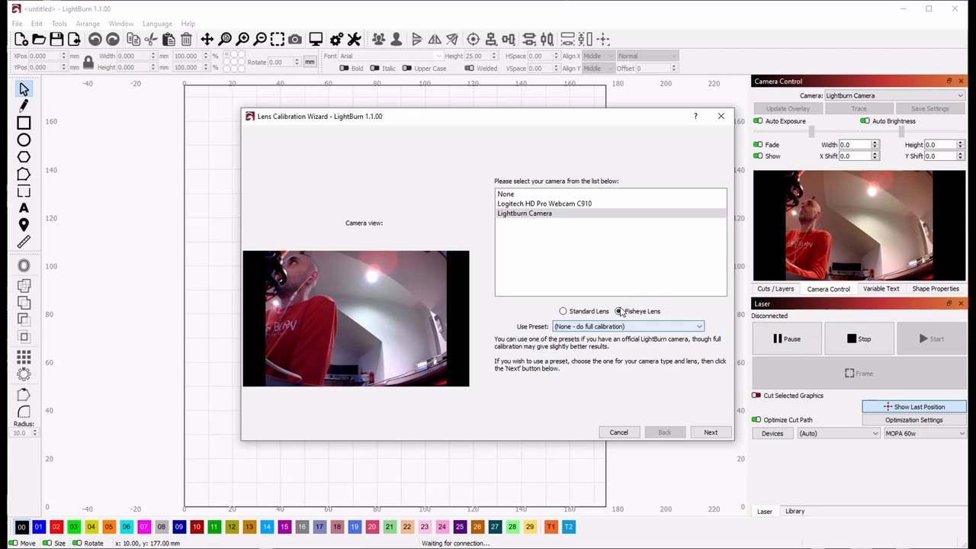
click(619, 311)
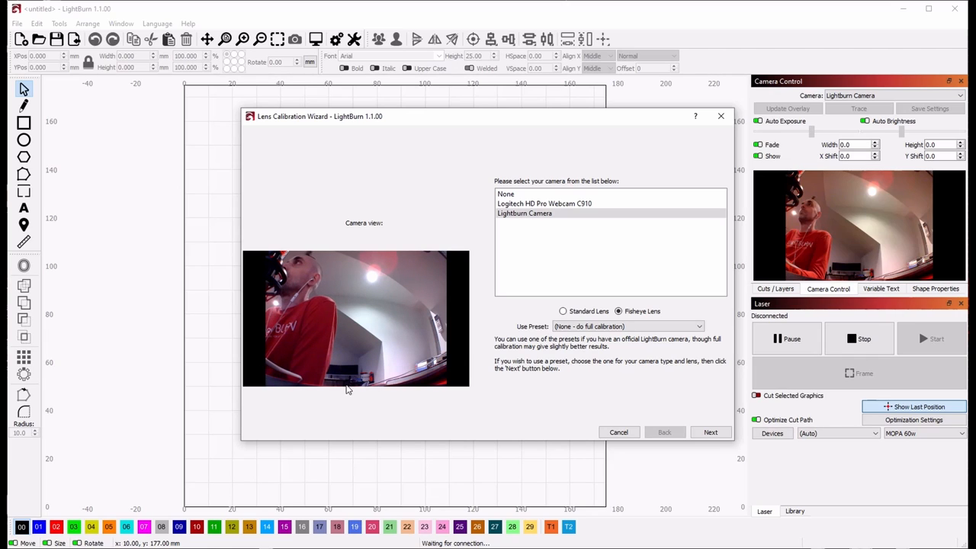
mouse_move(286, 385)
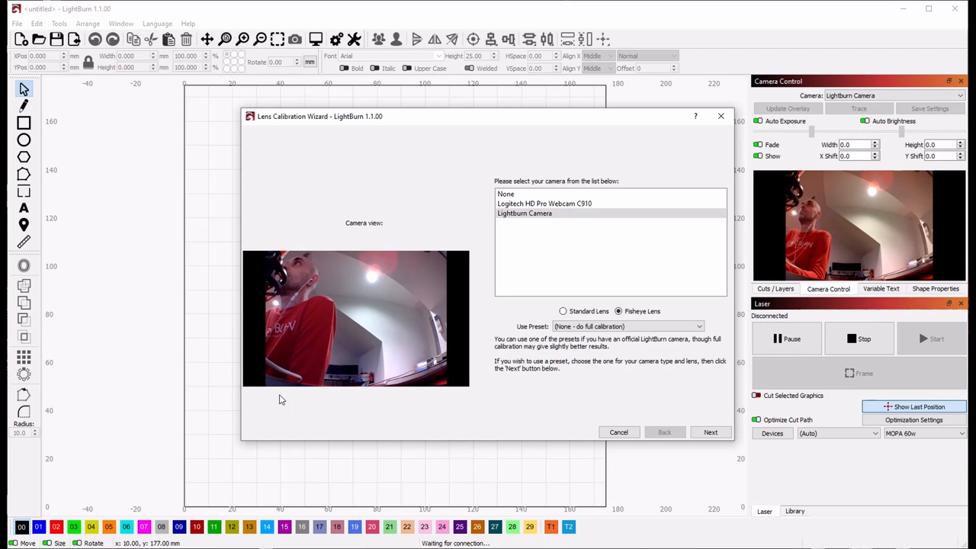
mouse_move(431, 378)
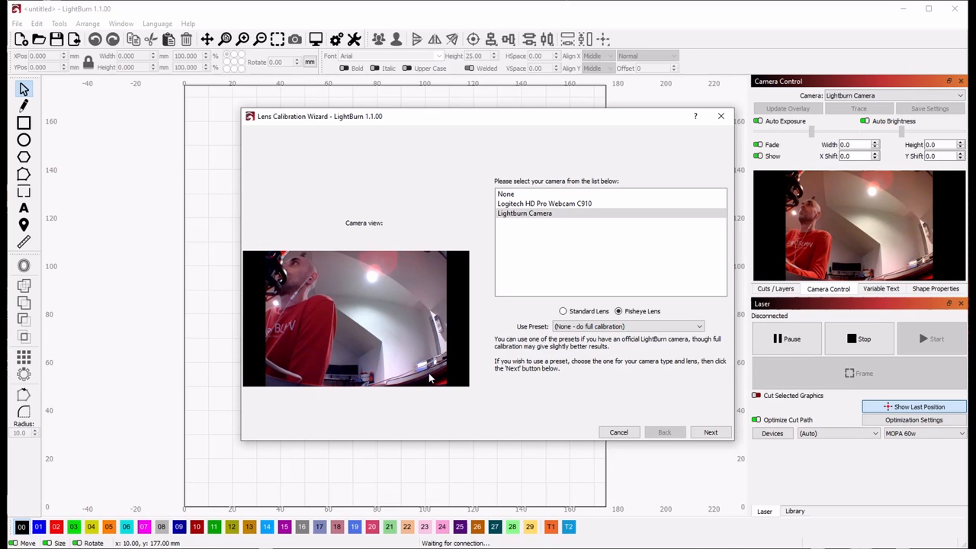
click(618, 311)
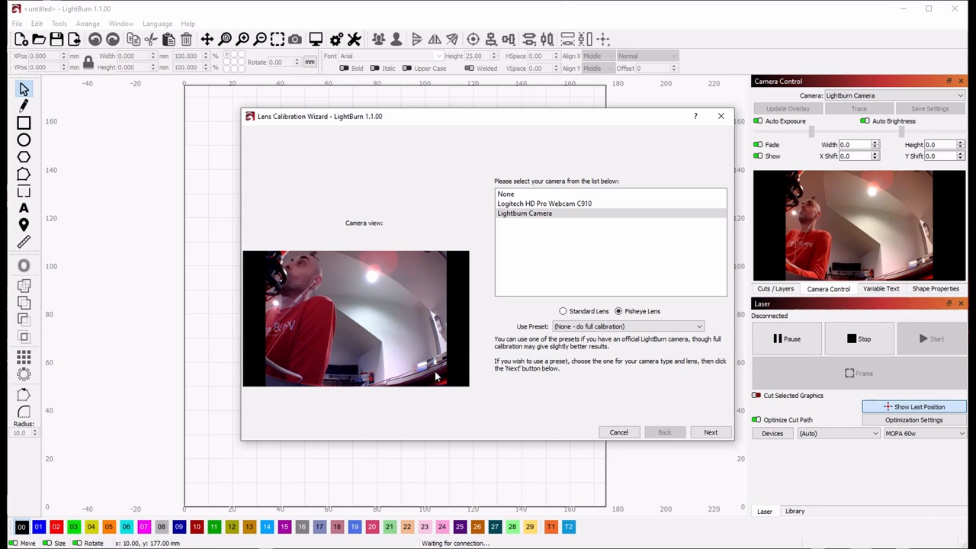
click(563, 311)
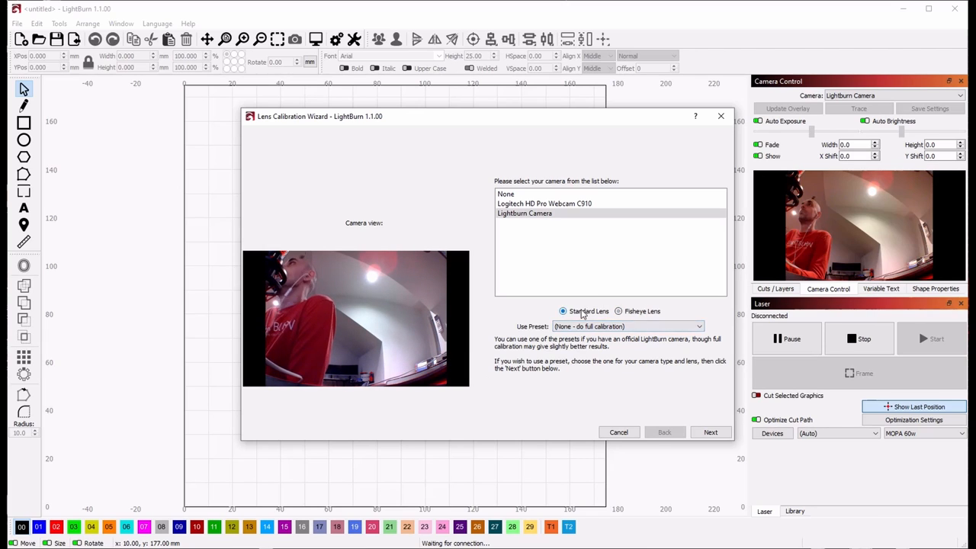
click(618, 311)
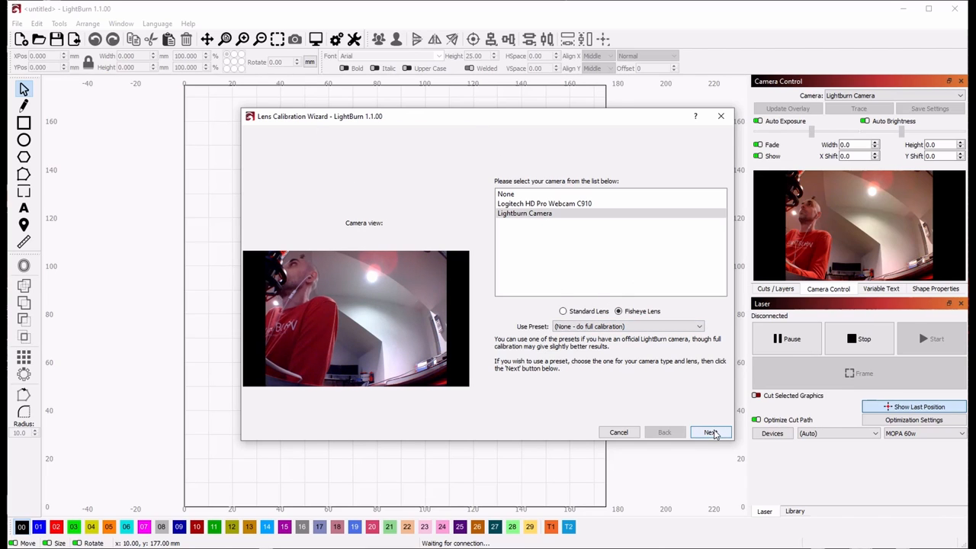
- Advance to the pattern capture step and capture the circle card, scoring 3095.05
click(709, 433)
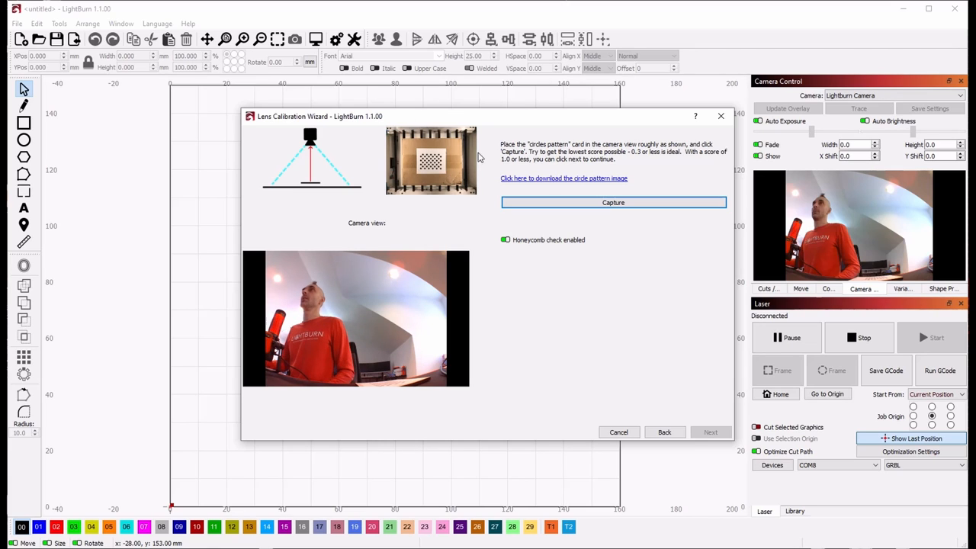
mouse_move(427, 199)
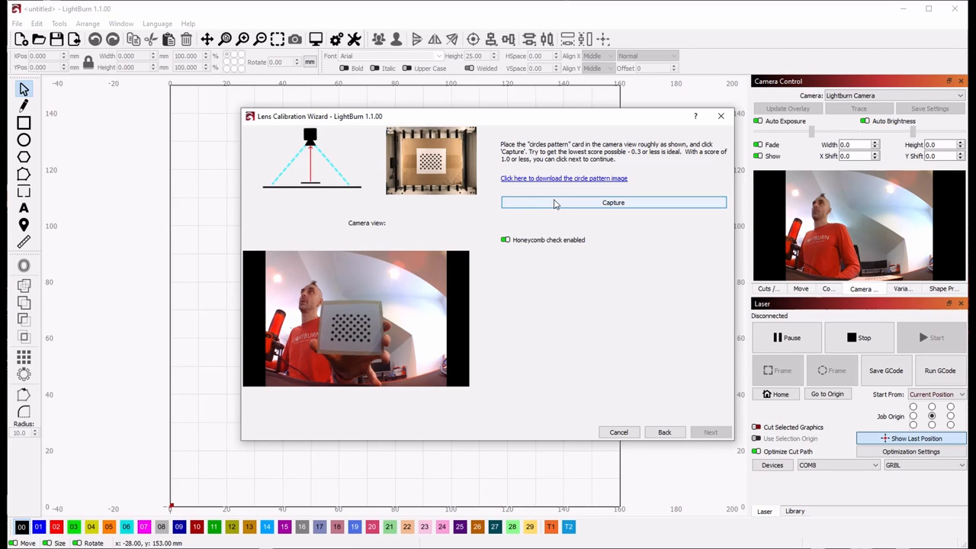
click(613, 202)
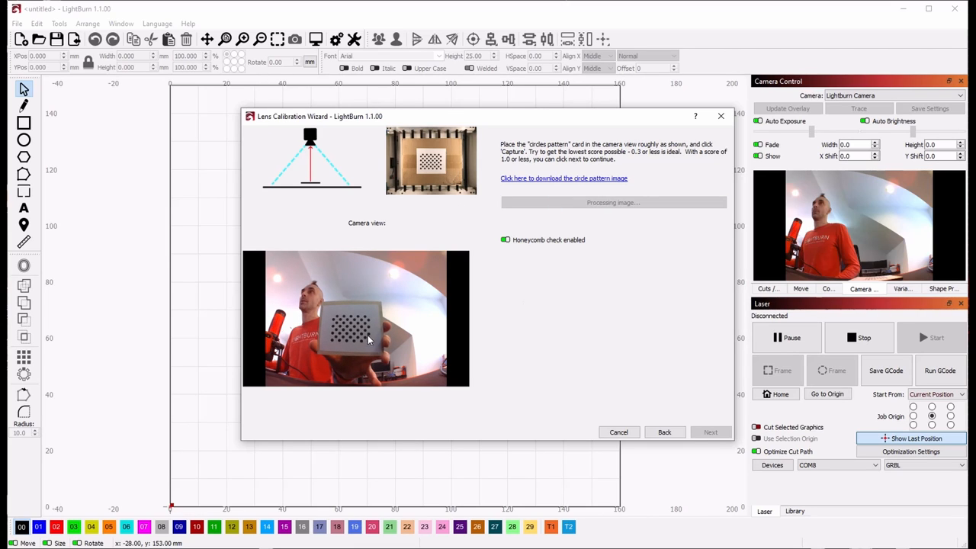
click(613, 203)
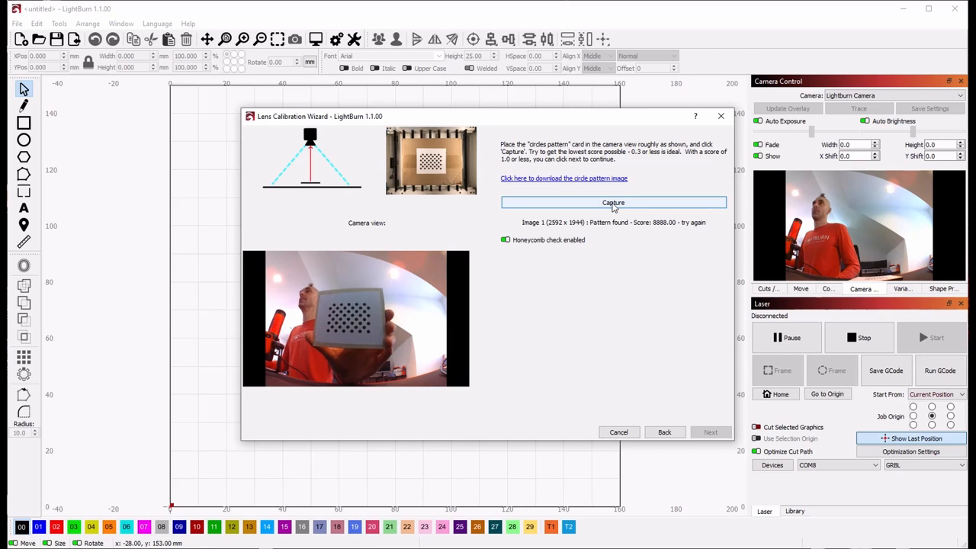
click(613, 202)
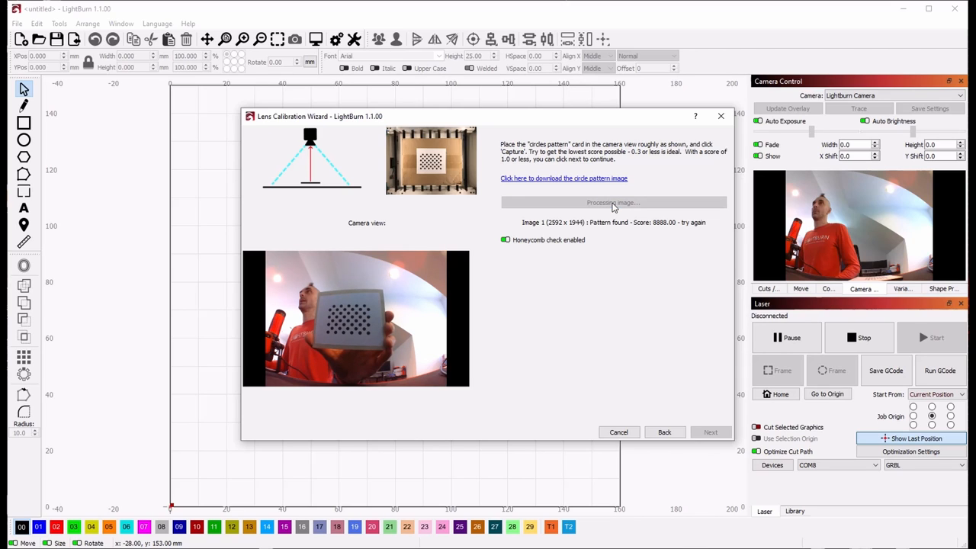
click(613, 202)
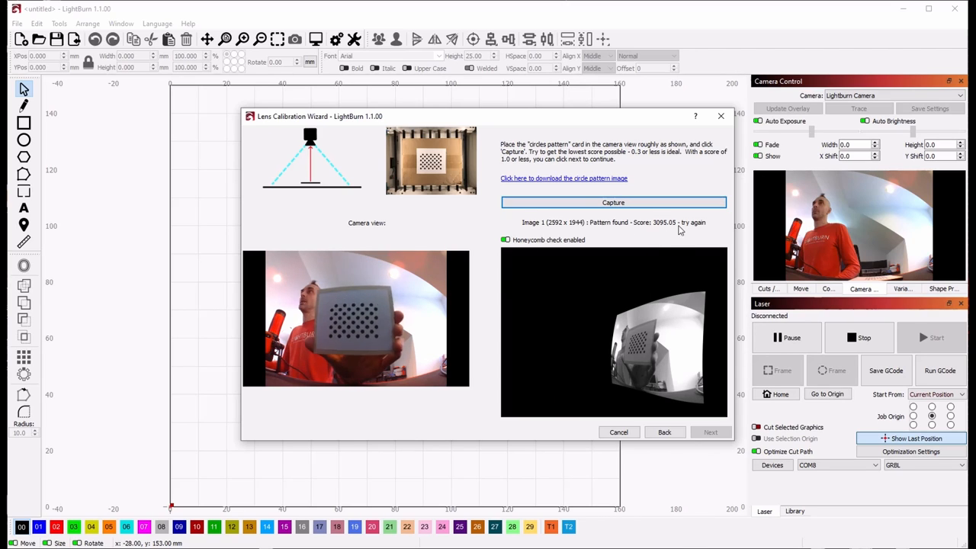
- Recapture the repositioned pattern card, reaching a 0.41 'Not bad' score
click(613, 202)
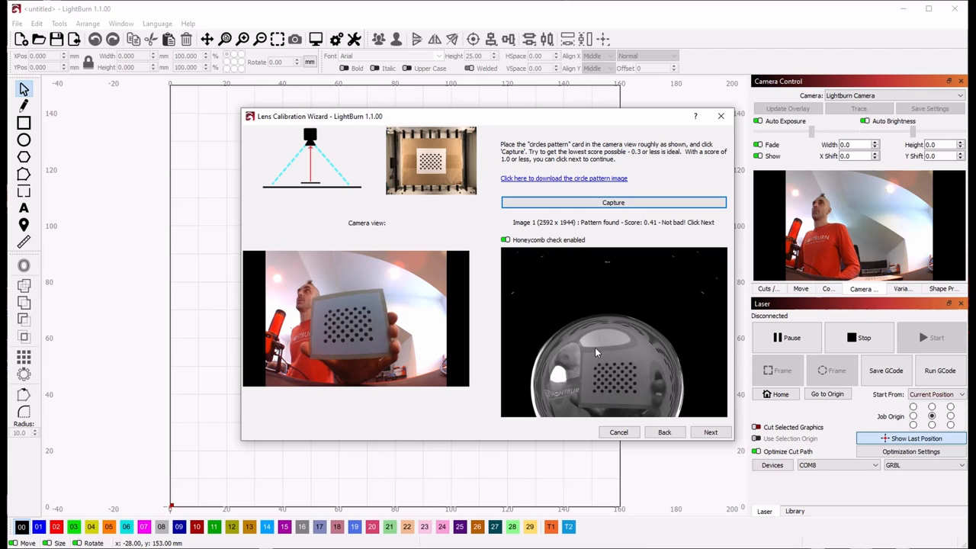
mouse_move(686, 407)
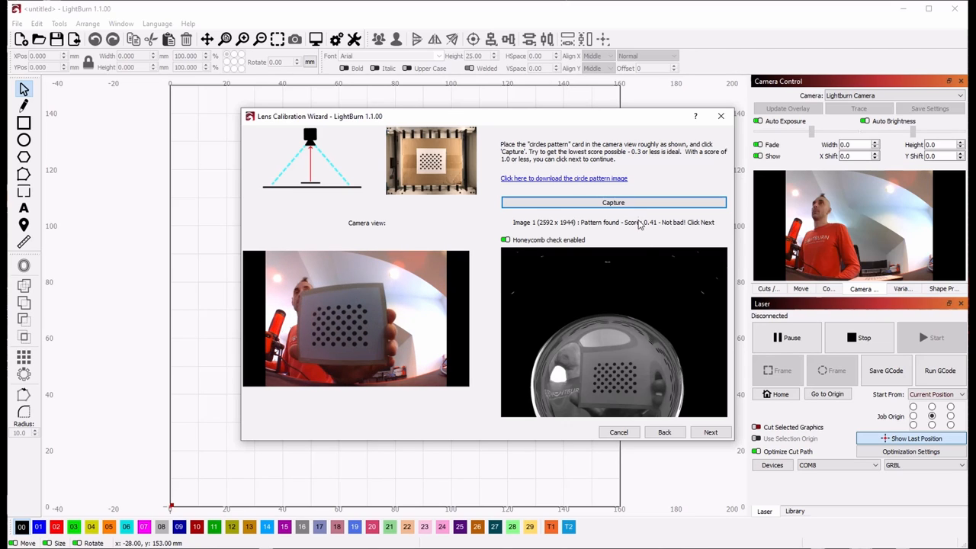
- Repeatedly recapture the circle card until the score drops from 4.10 to 0.22
click(613, 202)
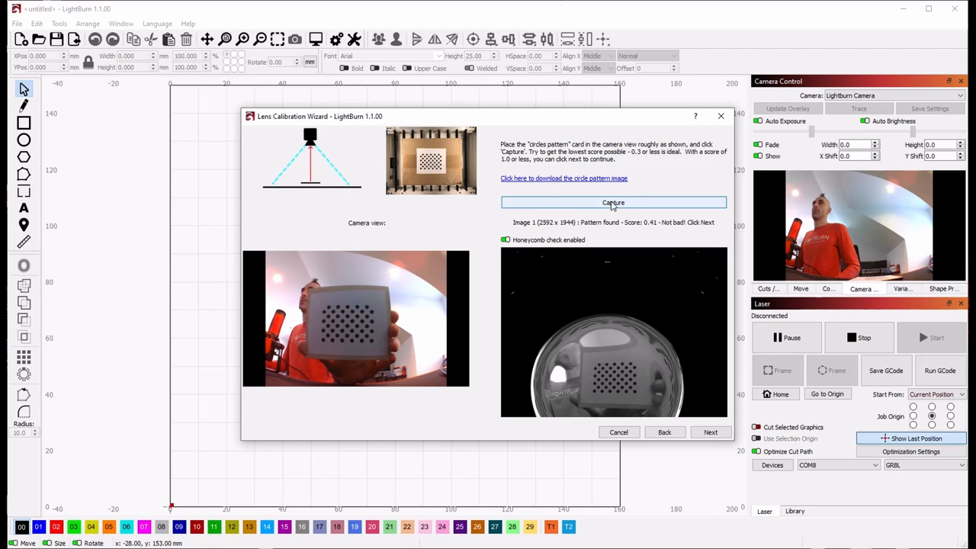
click(613, 202)
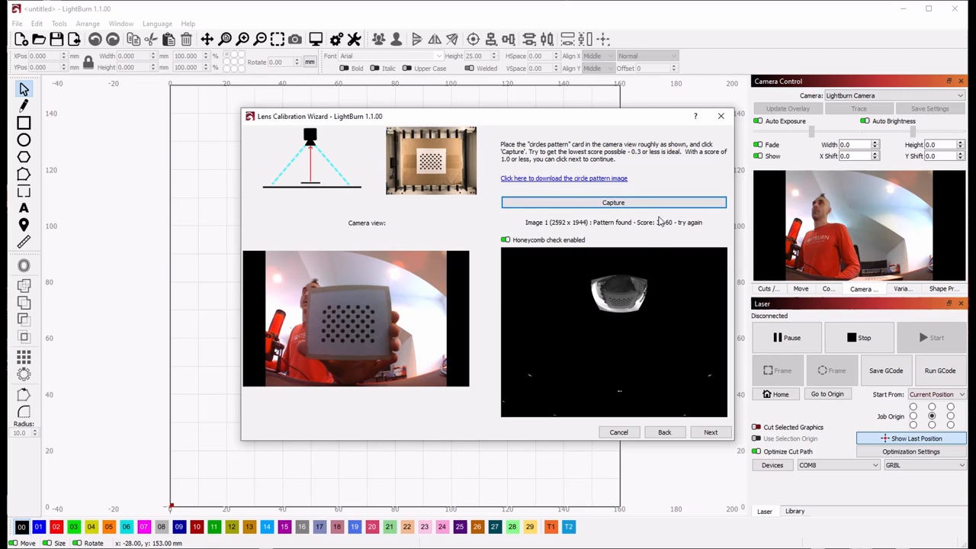
click(613, 202)
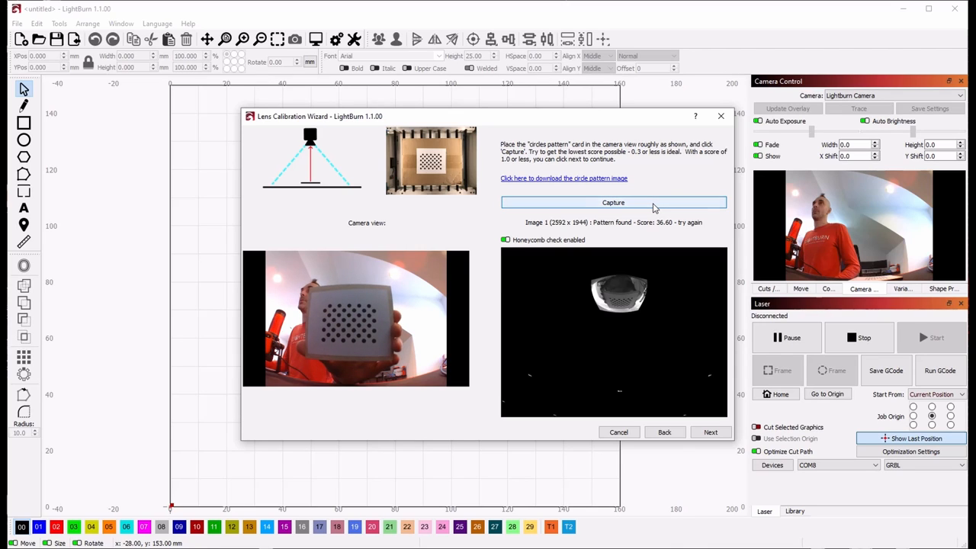
click(613, 202)
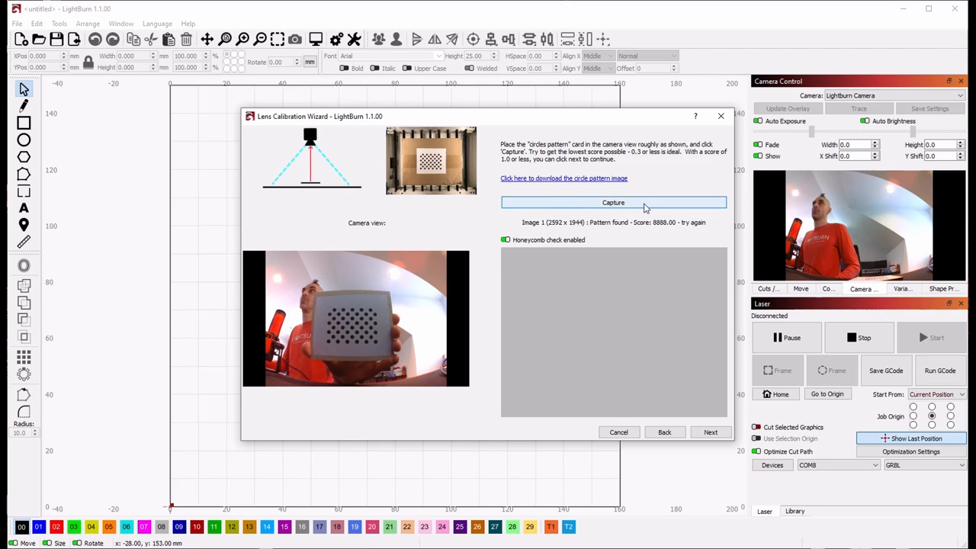
click(613, 202)
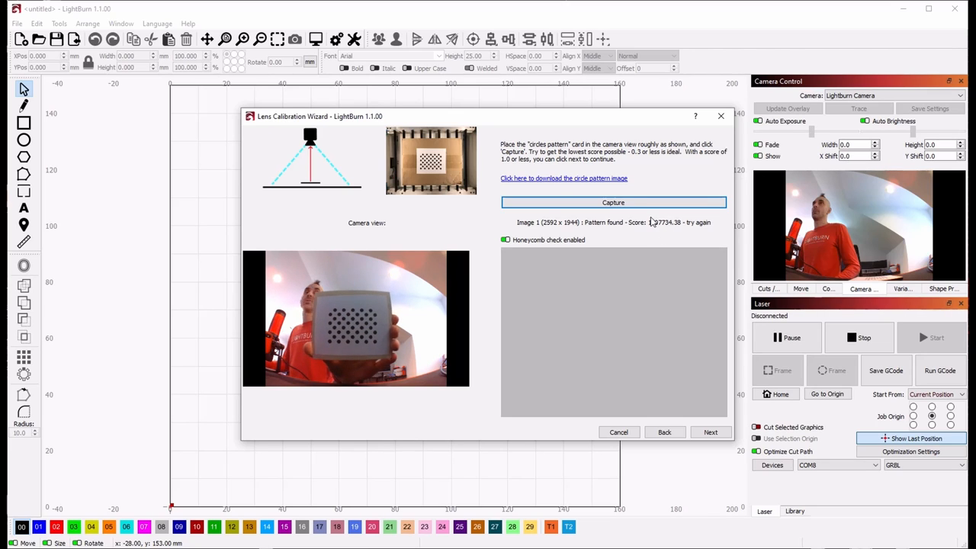
click(613, 202)
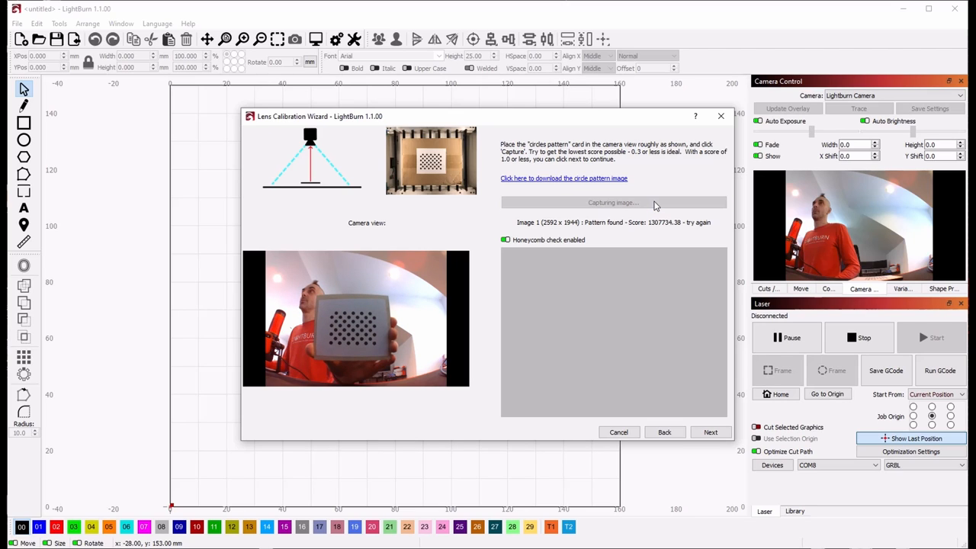
click(613, 202)
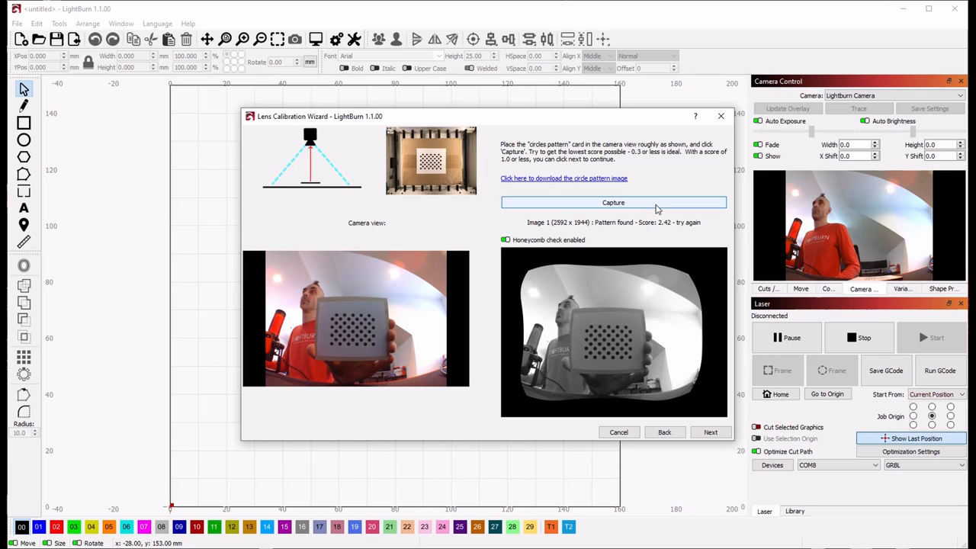
click(613, 202)
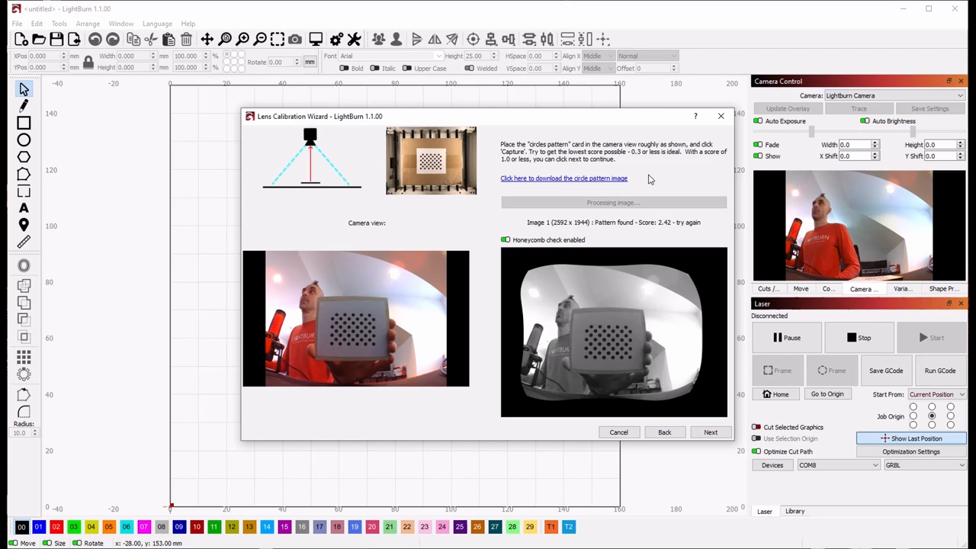
click(613, 202)
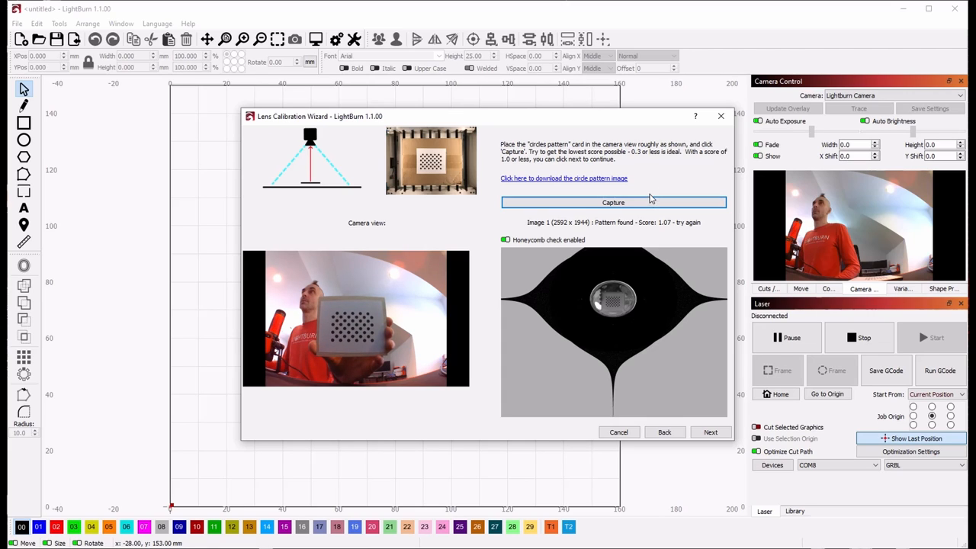
click(613, 202)
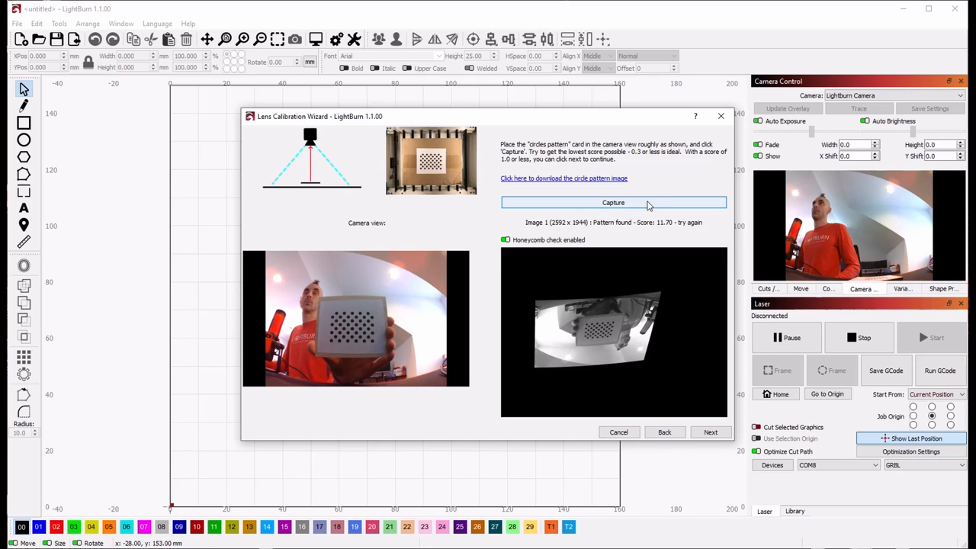
click(613, 202)
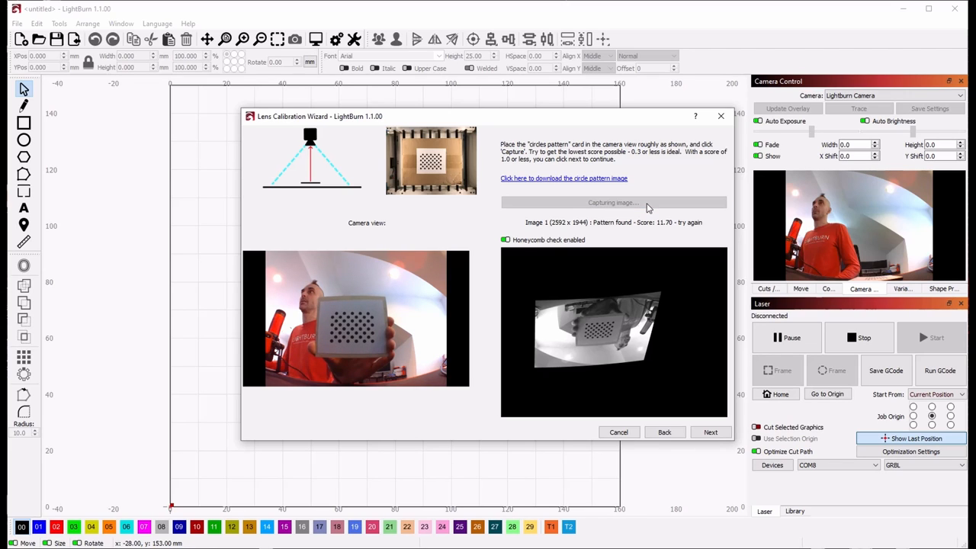
click(613, 202)
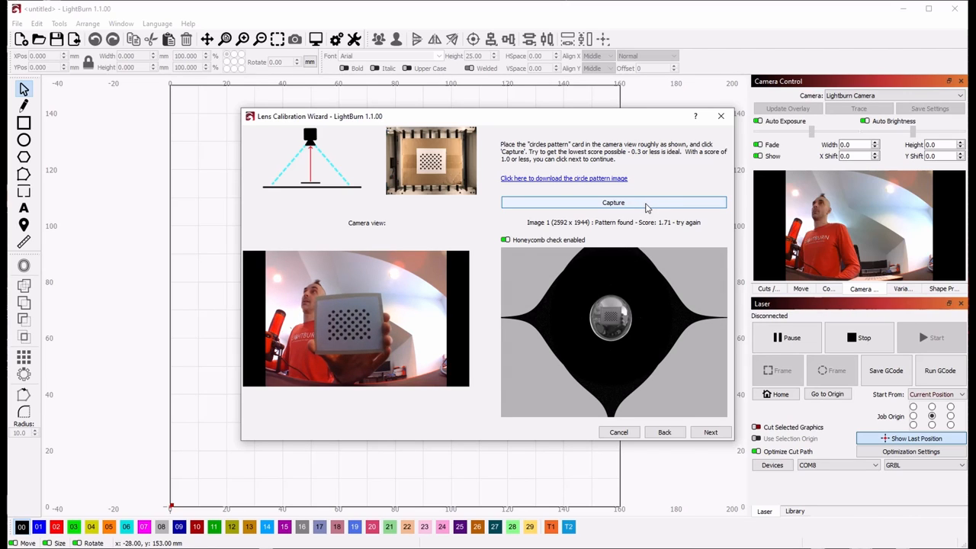
click(613, 202)
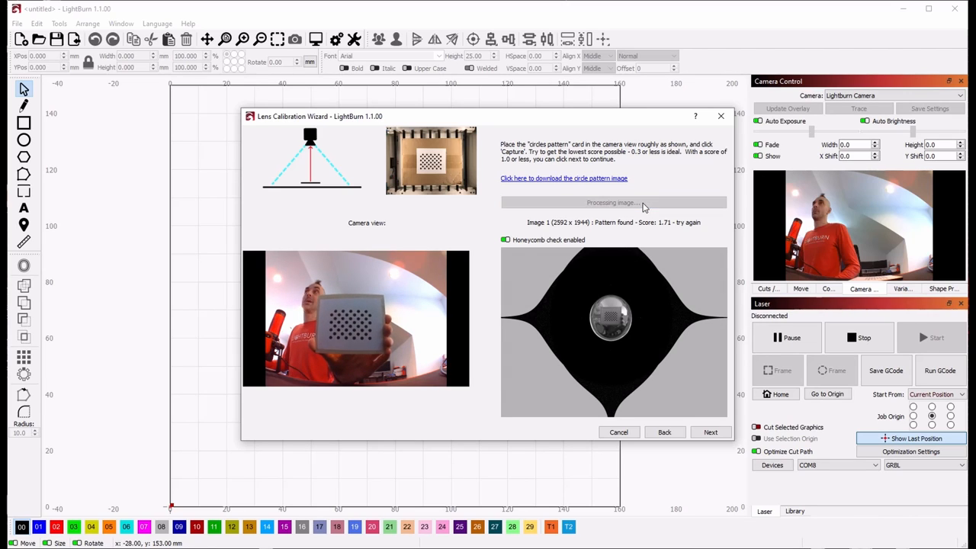
click(613, 202)
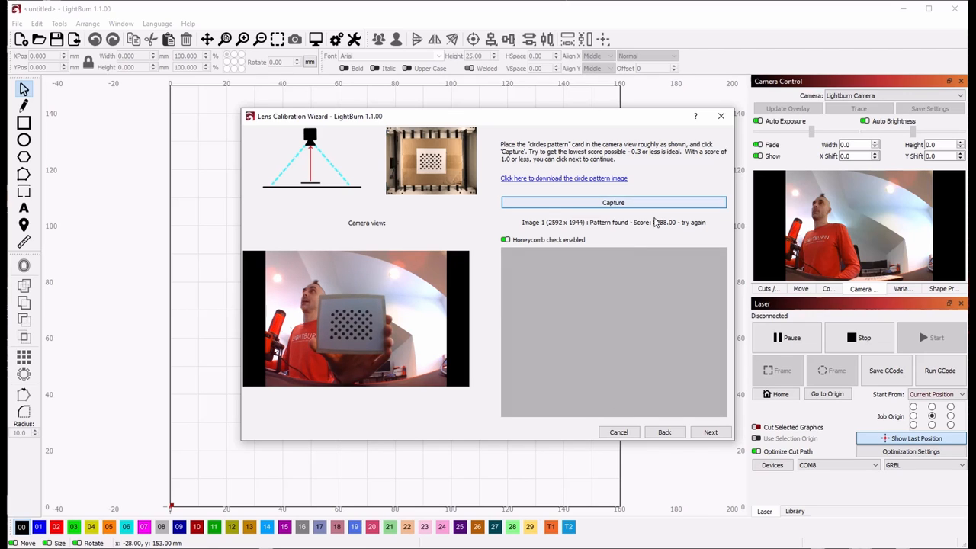
click(613, 202)
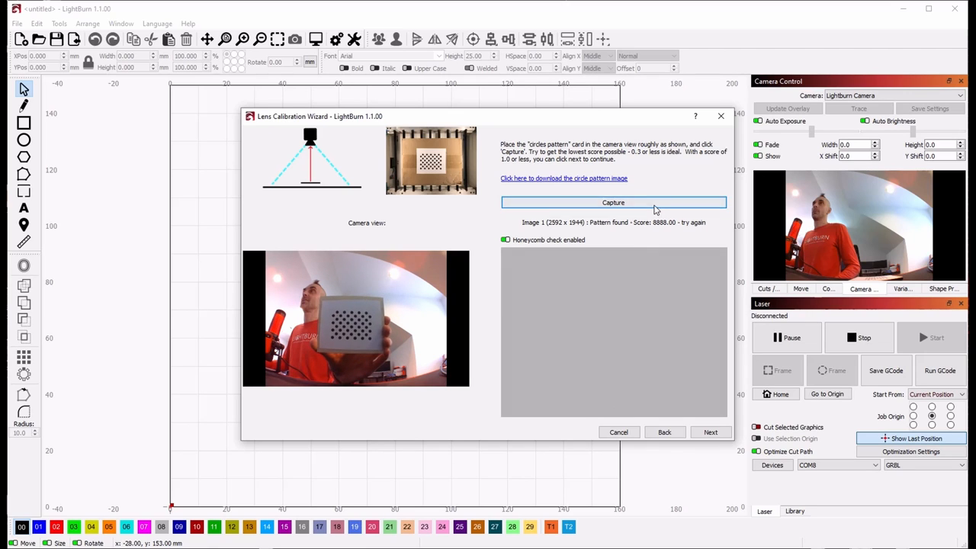
click(613, 202)
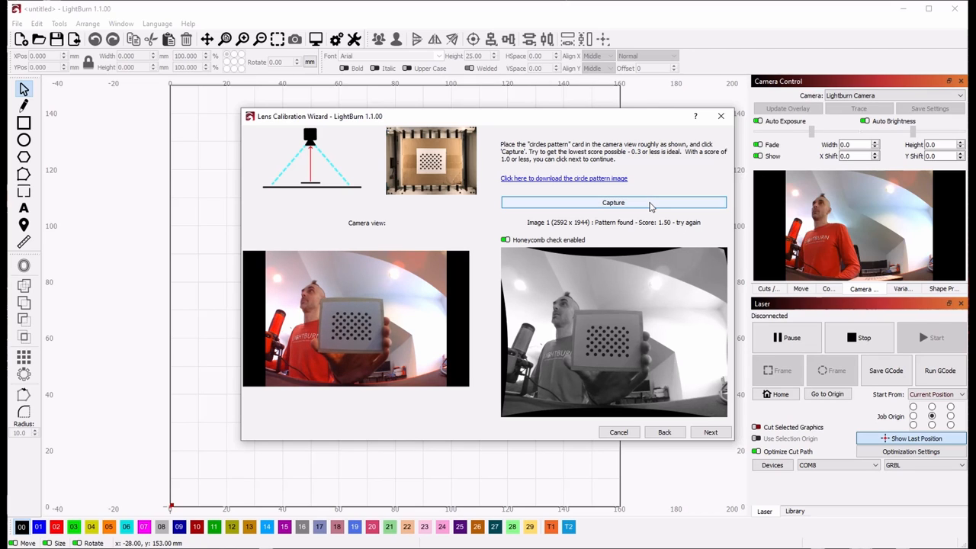
click(613, 202)
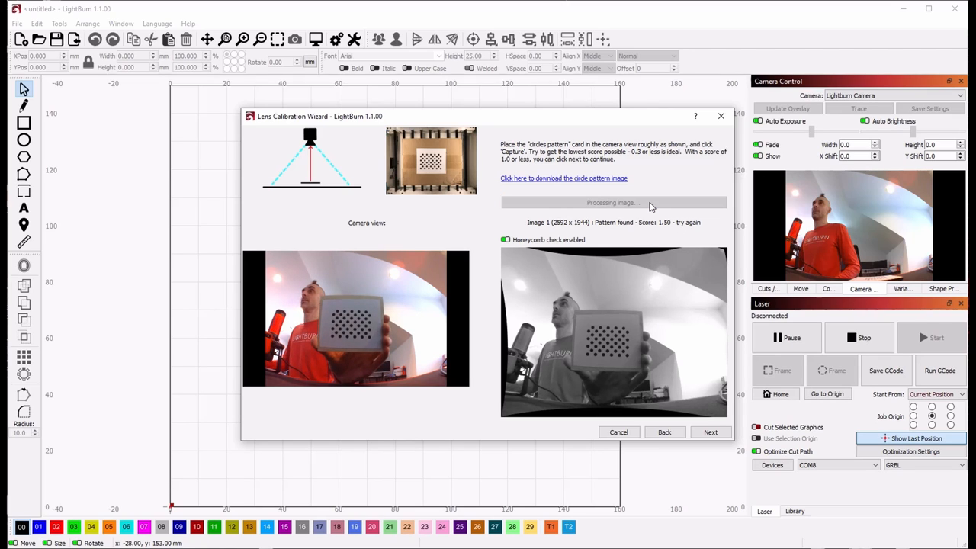
click(613, 202)
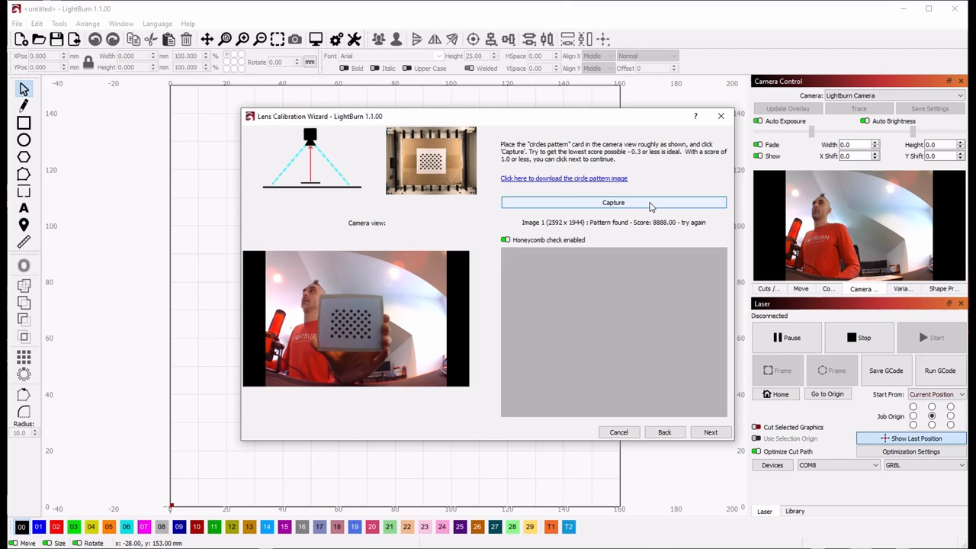
click(613, 202)
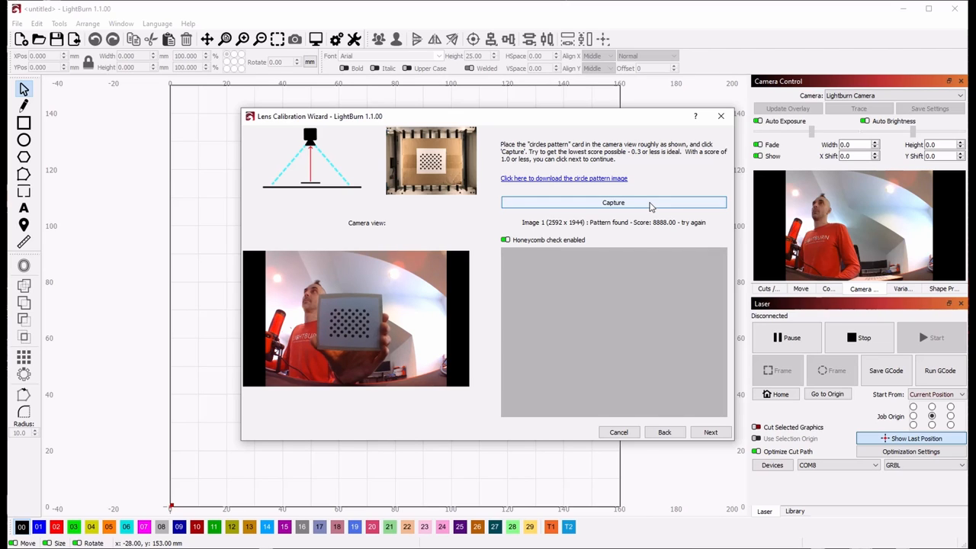
click(613, 202)
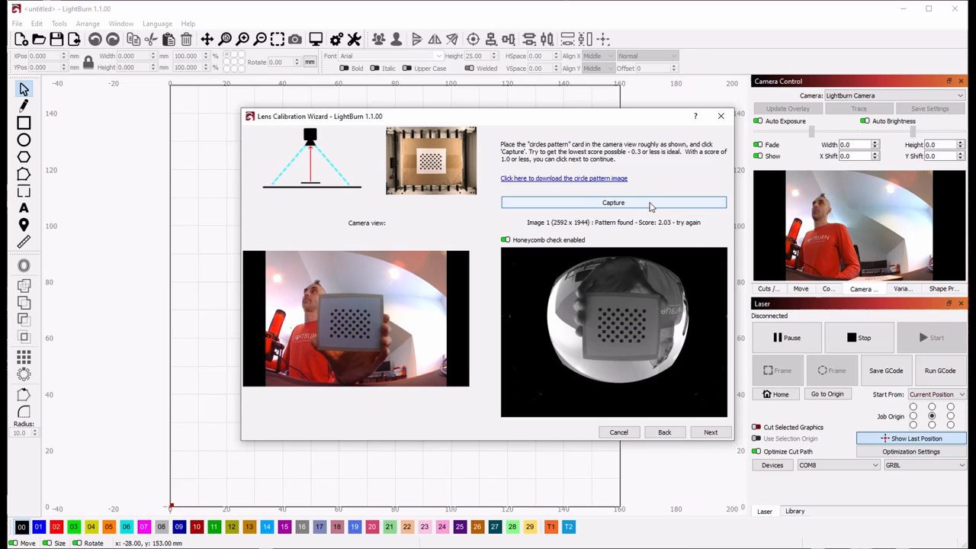
click(613, 202)
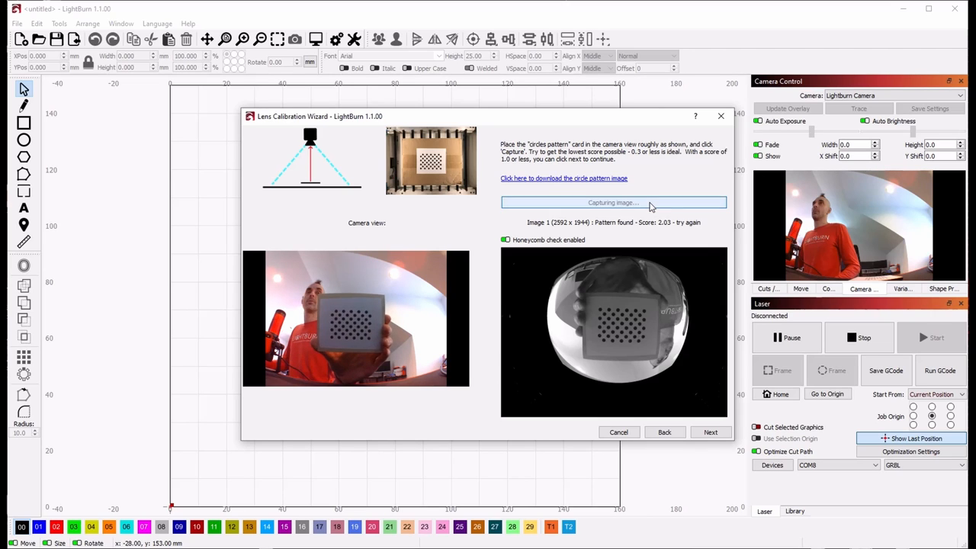
click(613, 202)
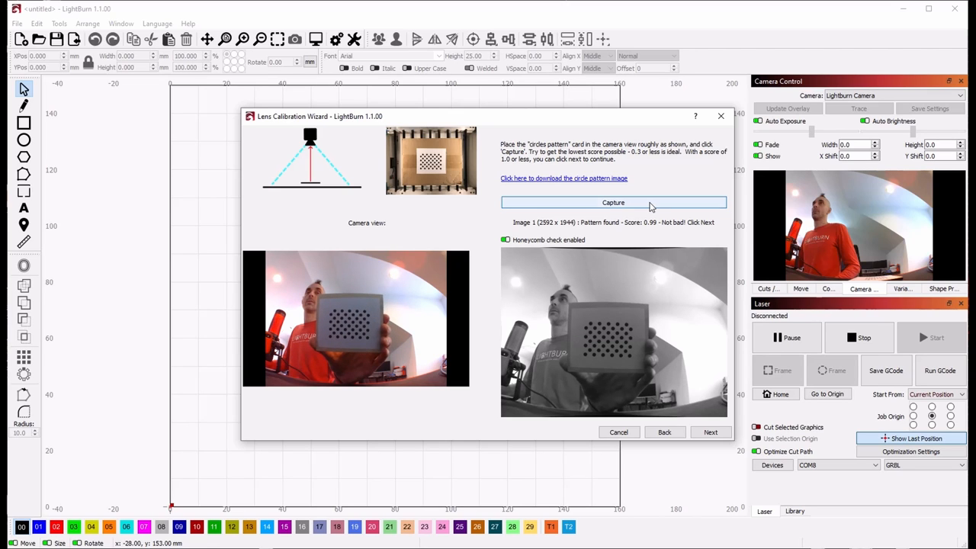
click(613, 202)
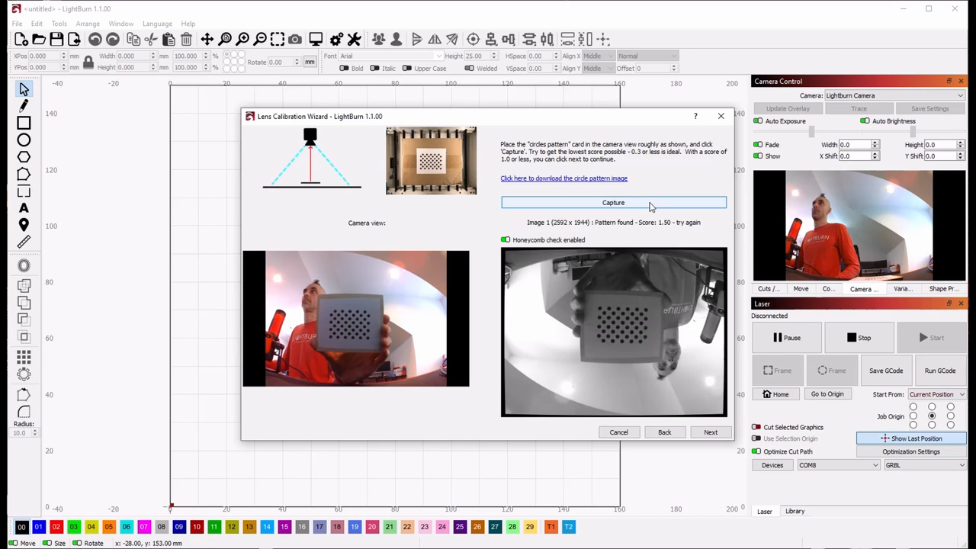
click(613, 202)
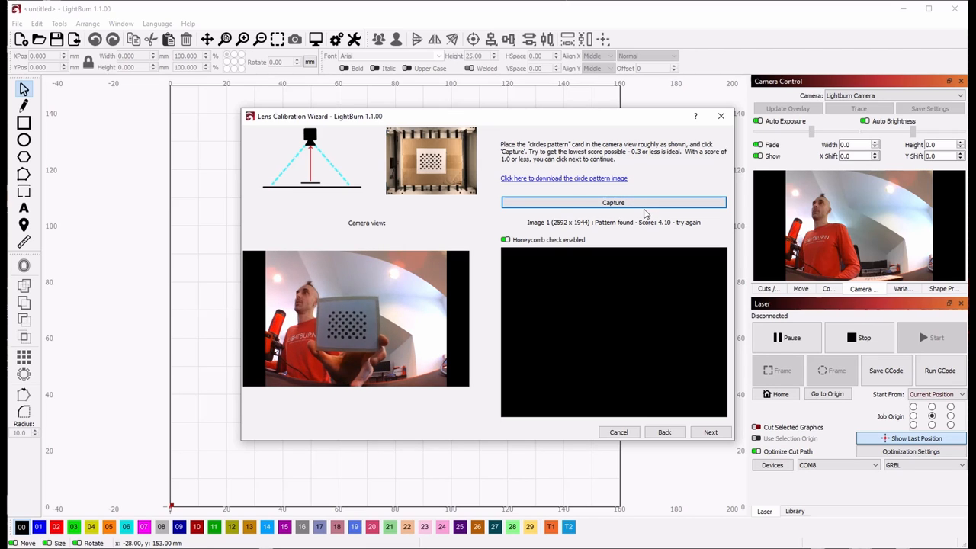
click(613, 202)
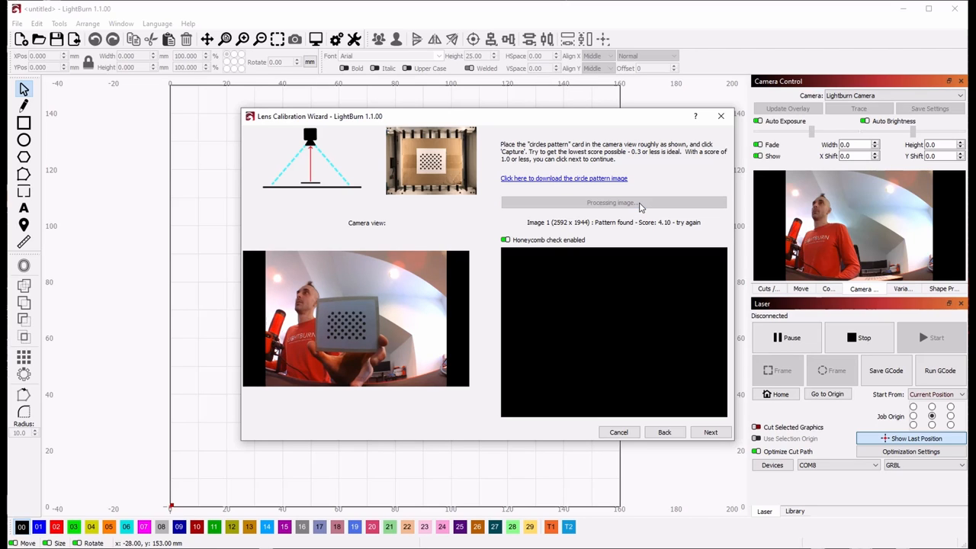
click(613, 202)
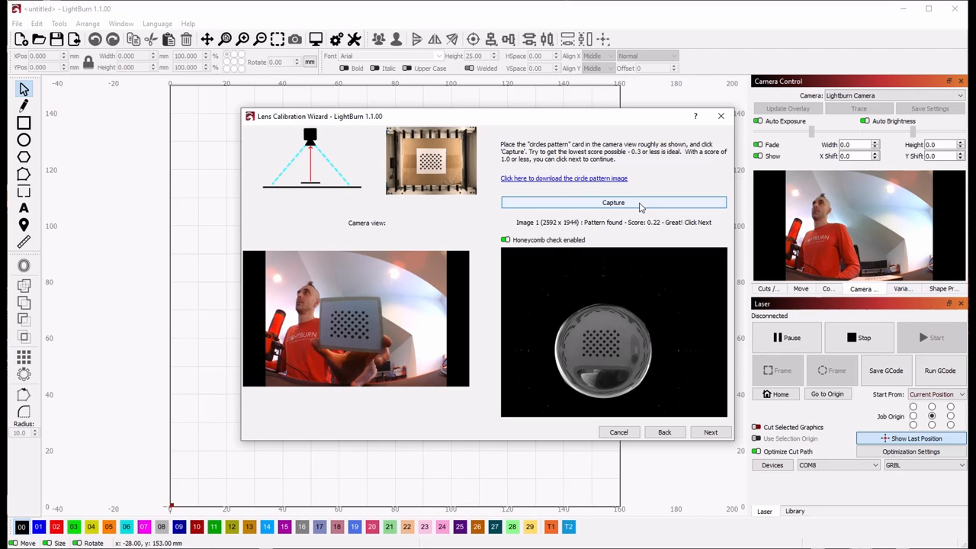
click(613, 202)
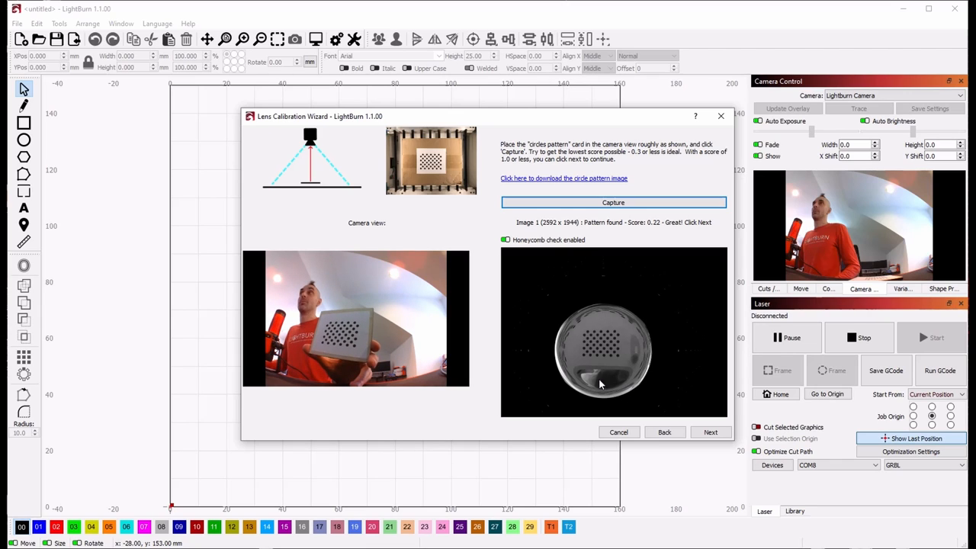
mouse_move(657, 235)
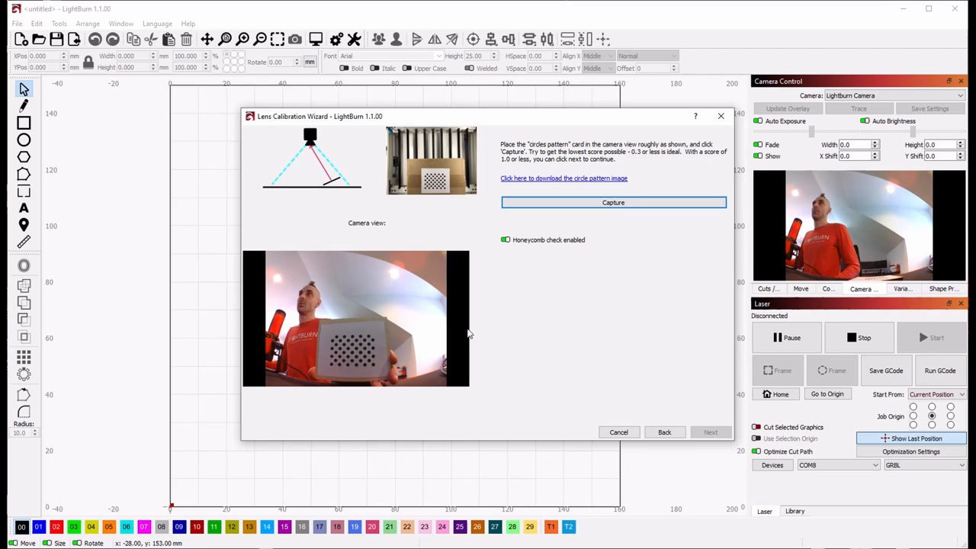
- Capture the tilted card at the second position, scoring 0.27, and advance
click(613, 202)
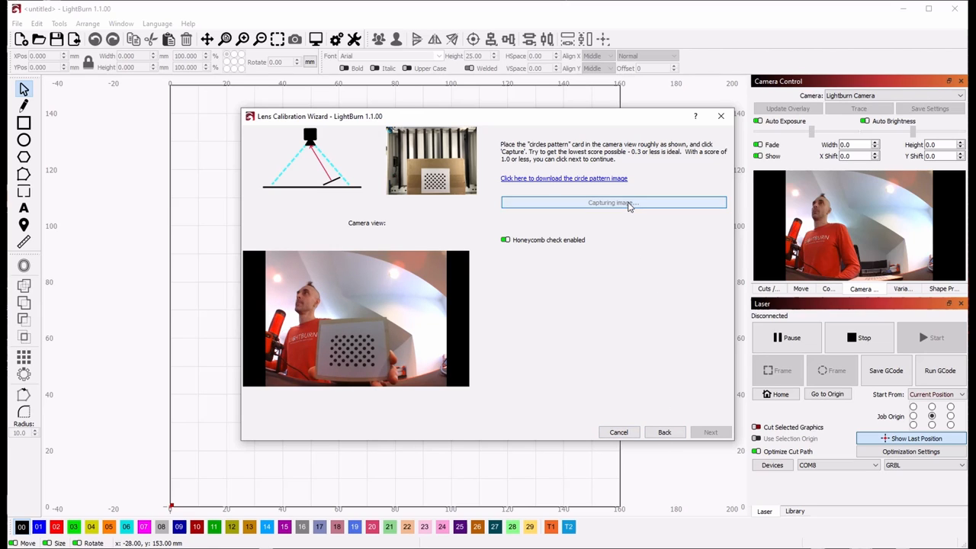
click(613, 202)
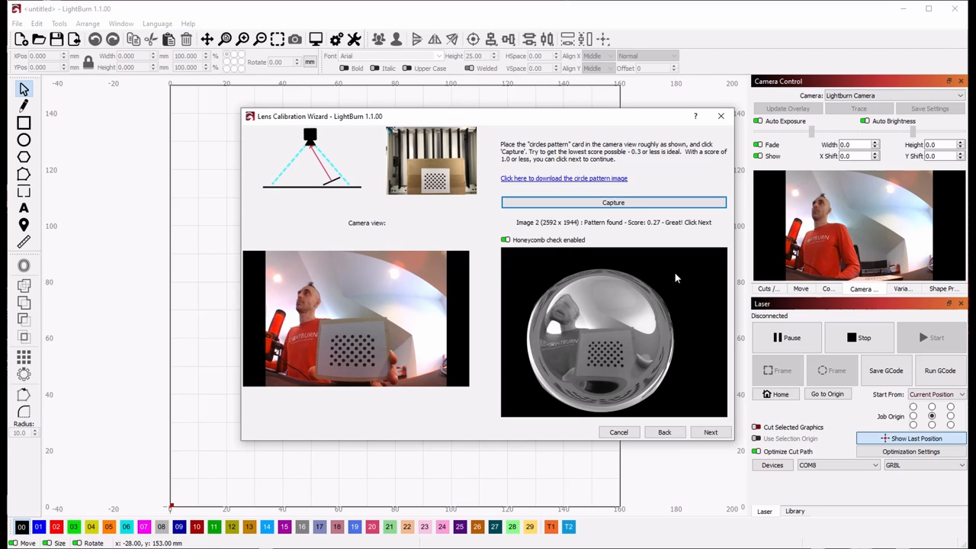
mouse_move(668, 232)
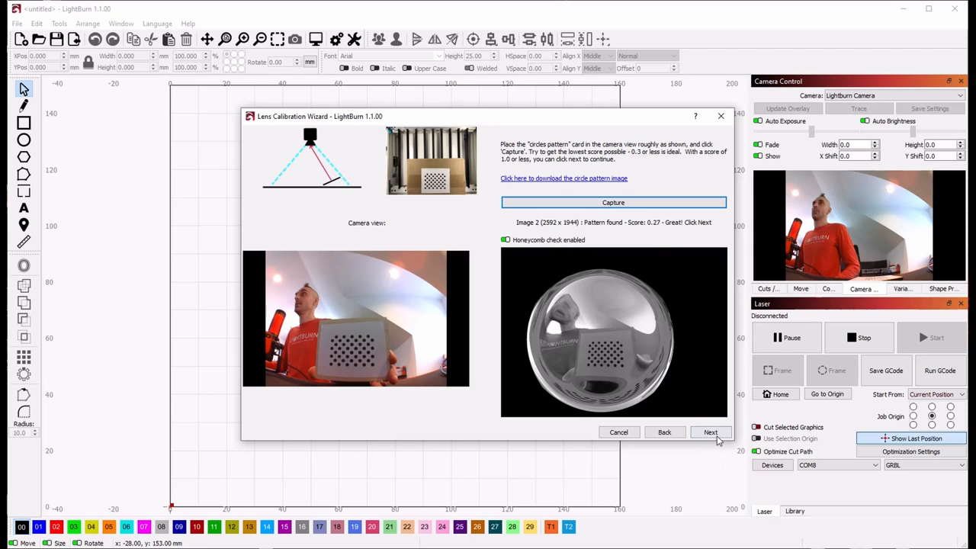
click(709, 432)
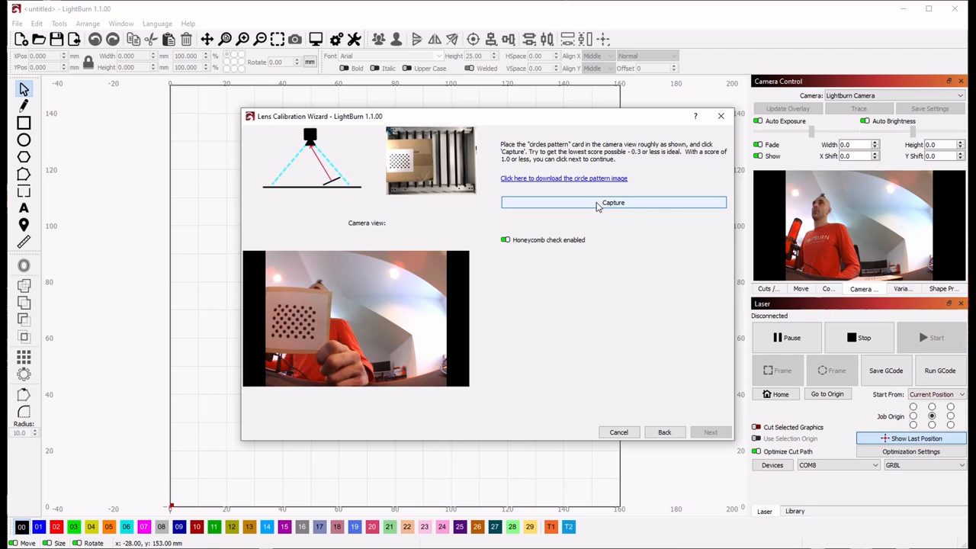
- Capture the card held off to one side, retaking it for a 0.43 score
click(613, 202)
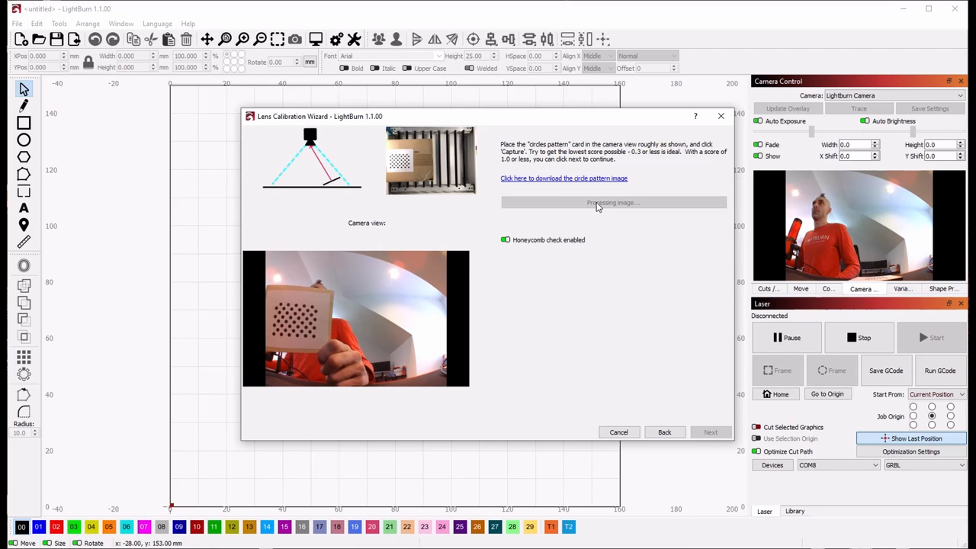
click(613, 202)
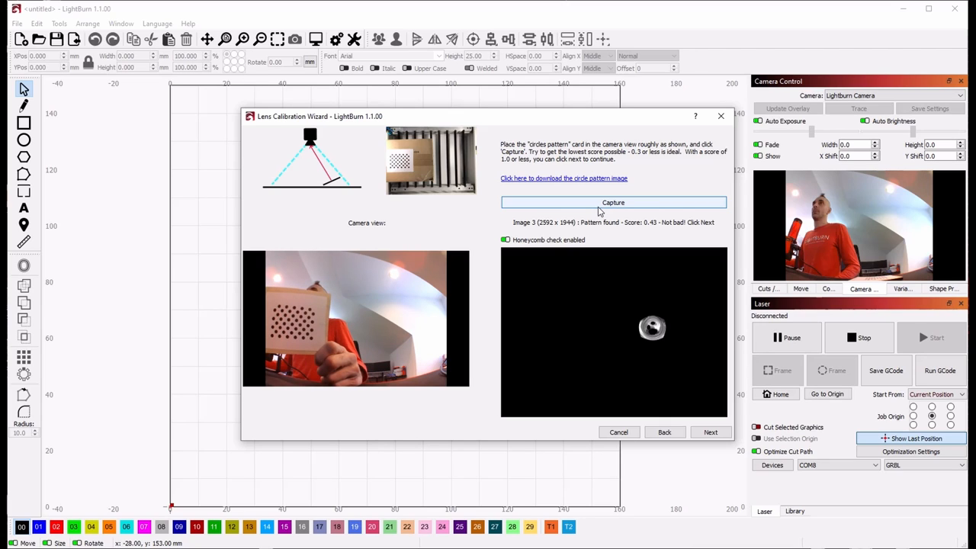
click(613, 202)
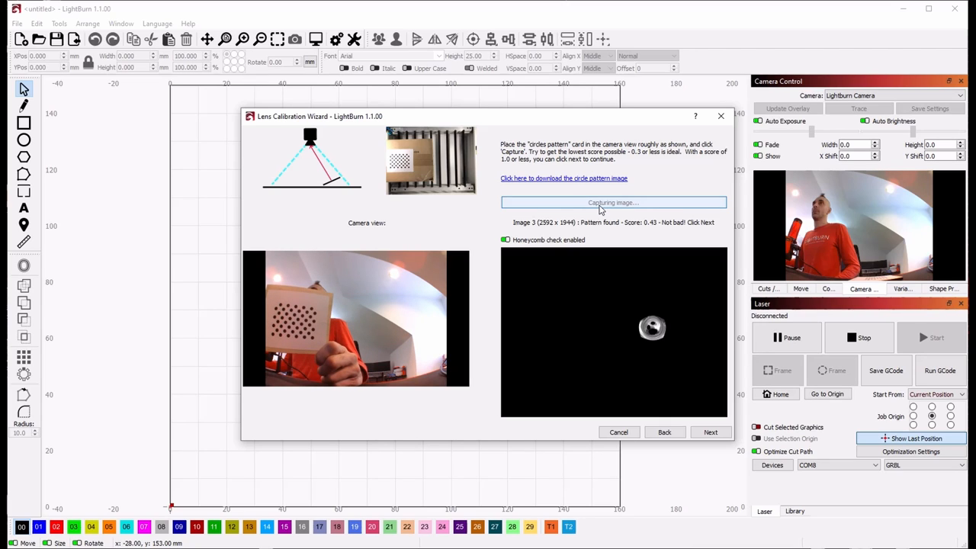
click(613, 202)
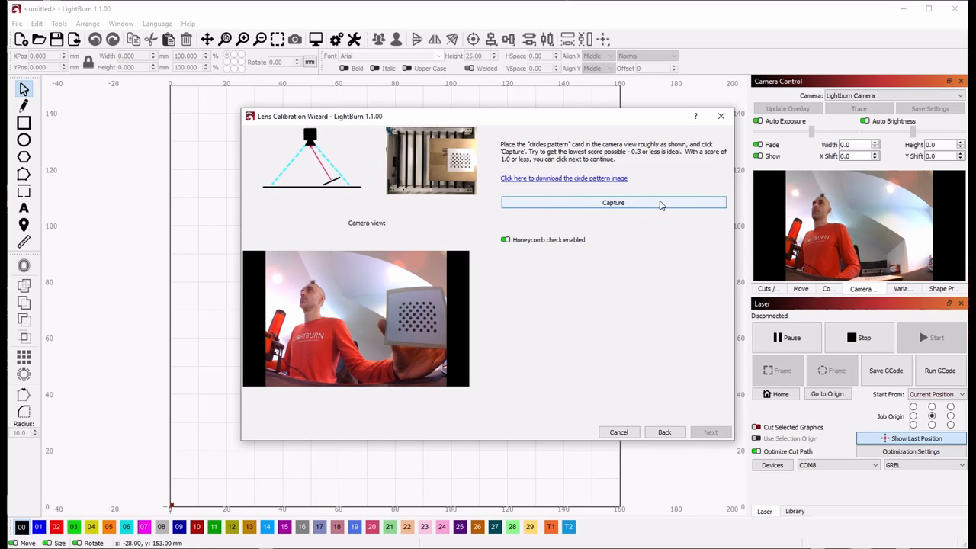
- Recapture the card at the fourth position until it scores about 0.33–0.39
click(613, 202)
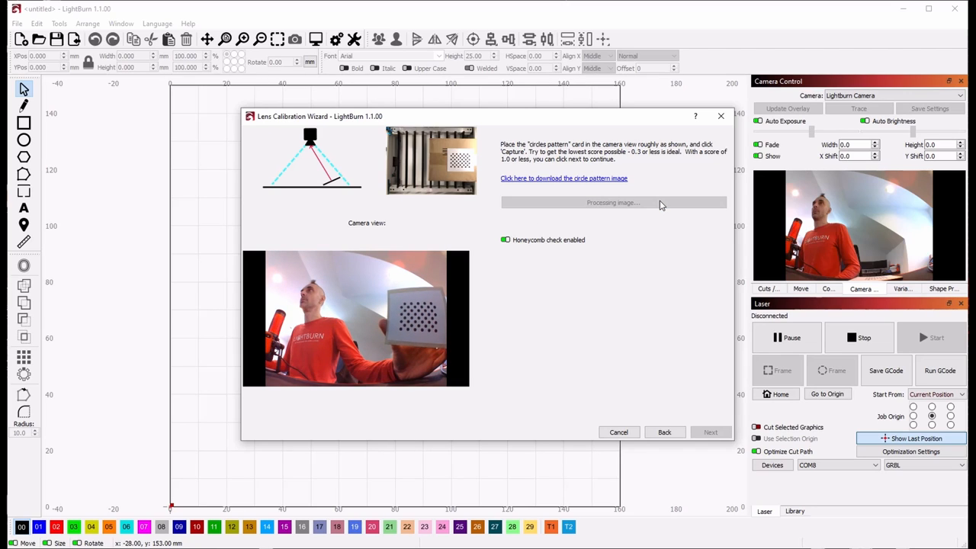
click(613, 202)
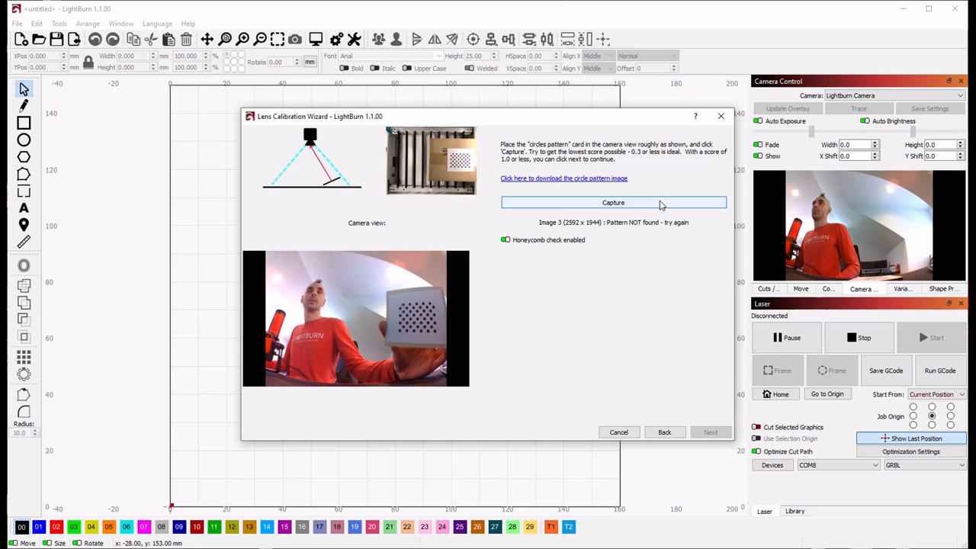
click(613, 202)
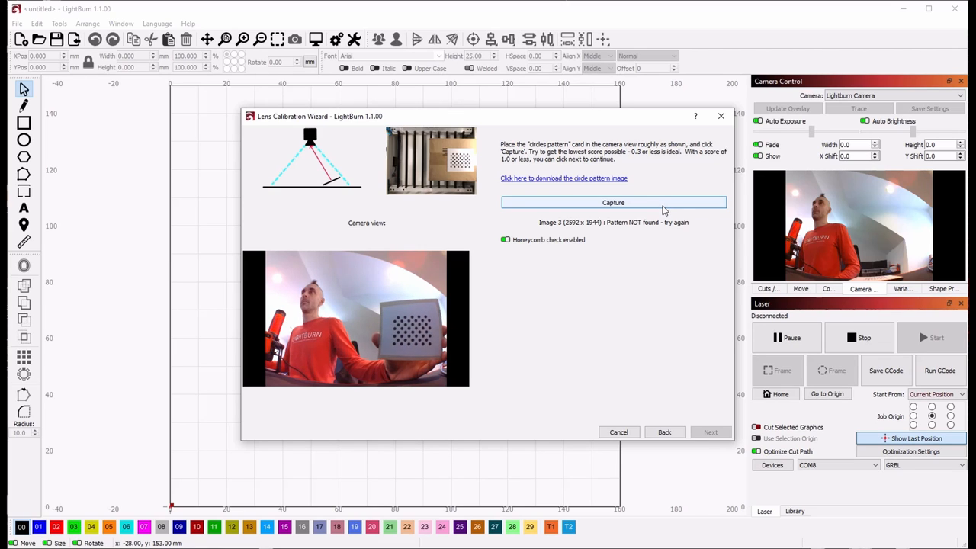
click(613, 202)
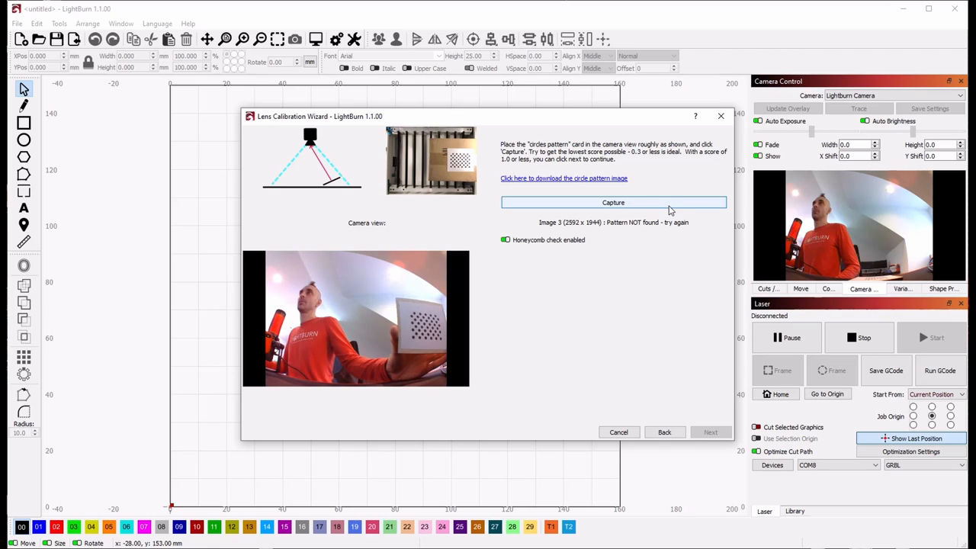
click(613, 202)
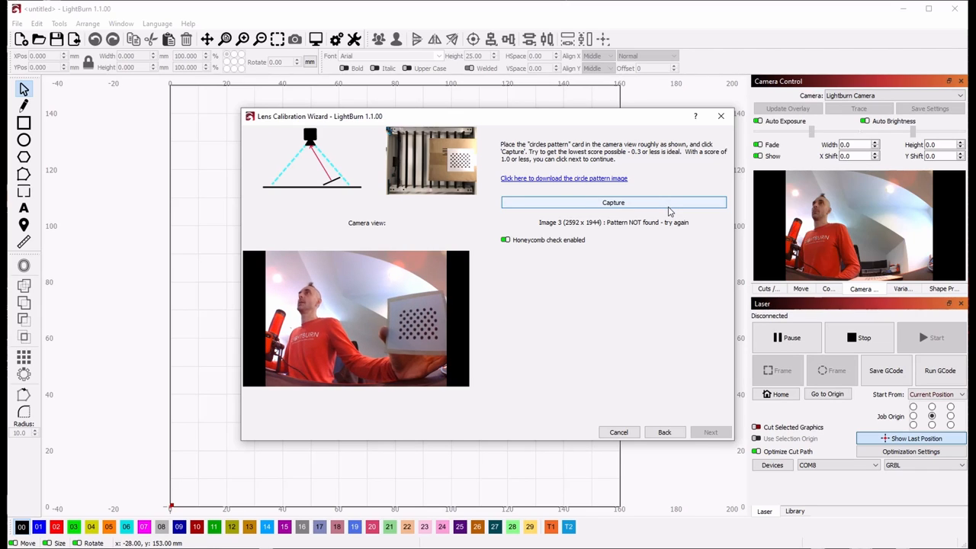
click(613, 202)
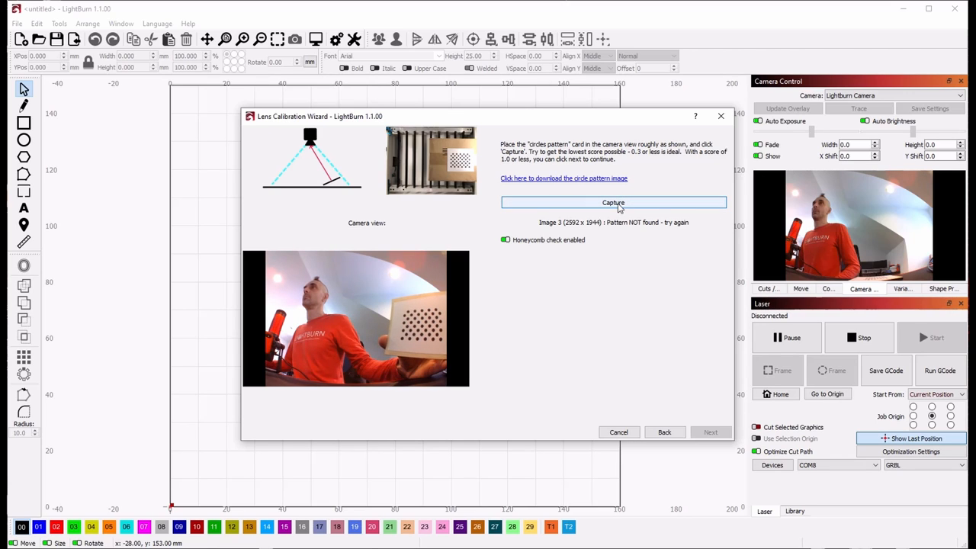
click(613, 202)
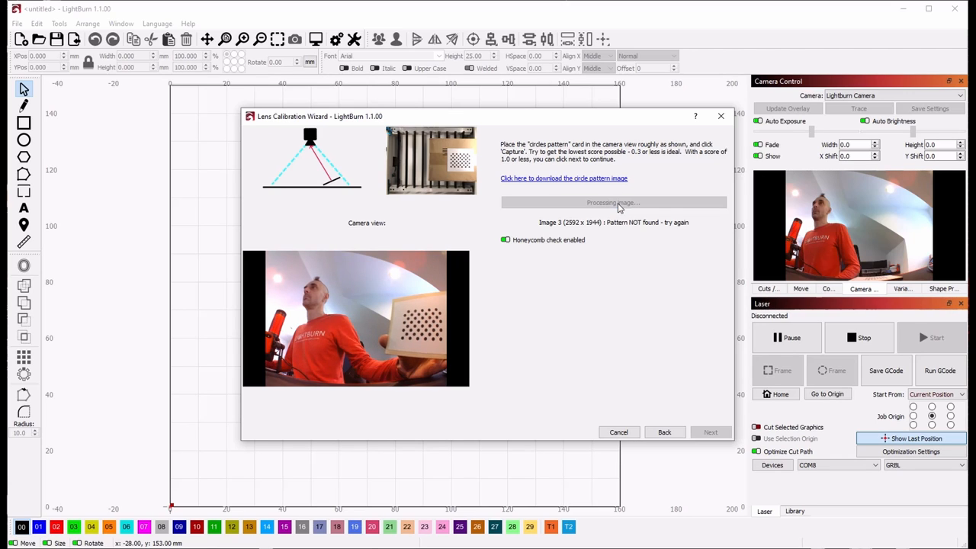
click(613, 202)
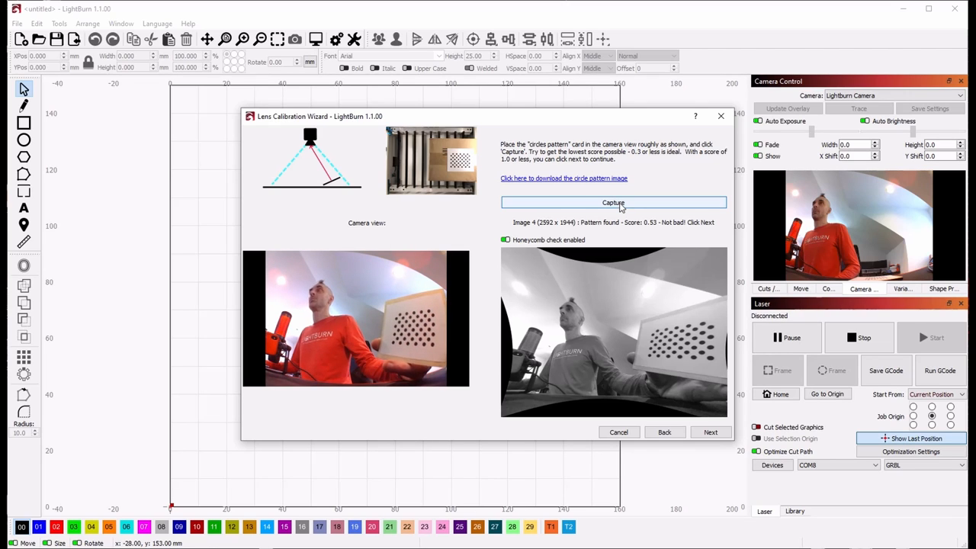
click(613, 202)
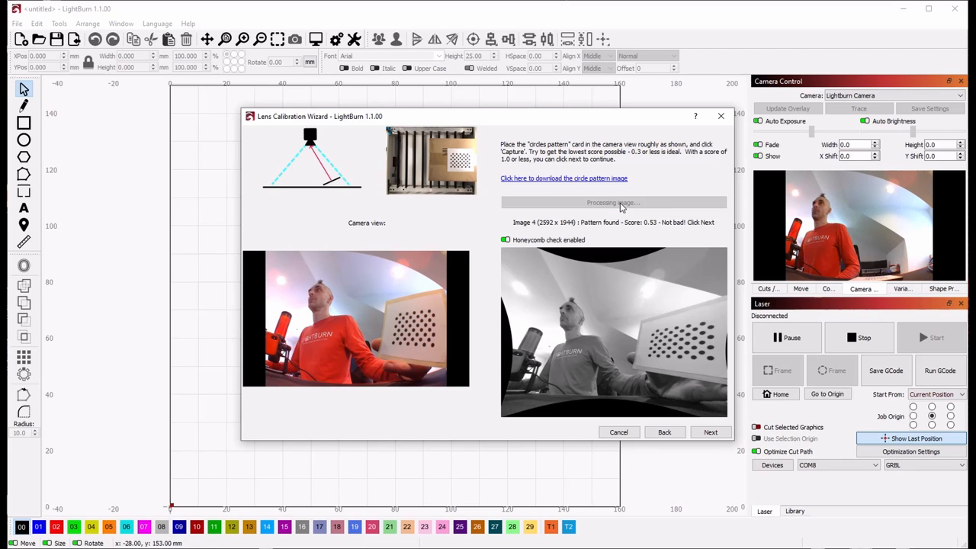
click(613, 203)
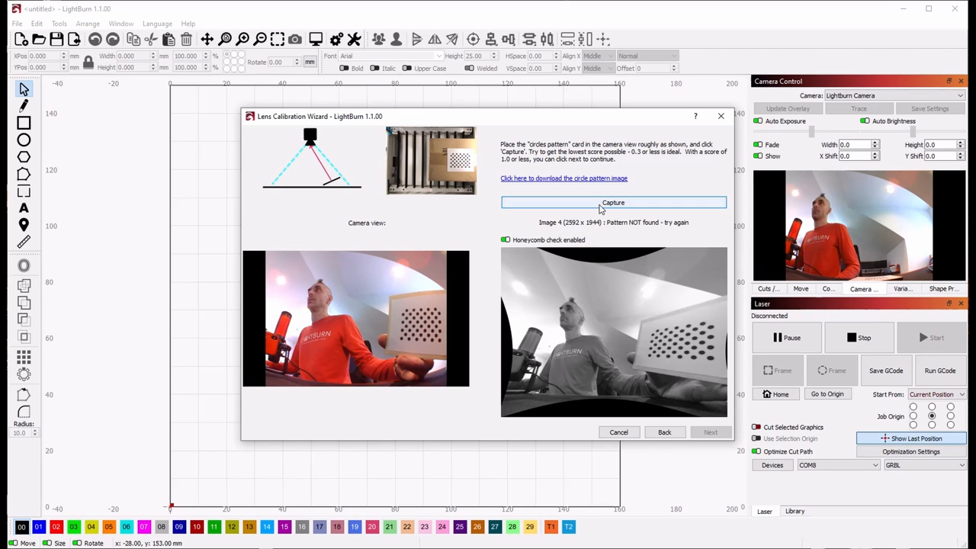
click(613, 202)
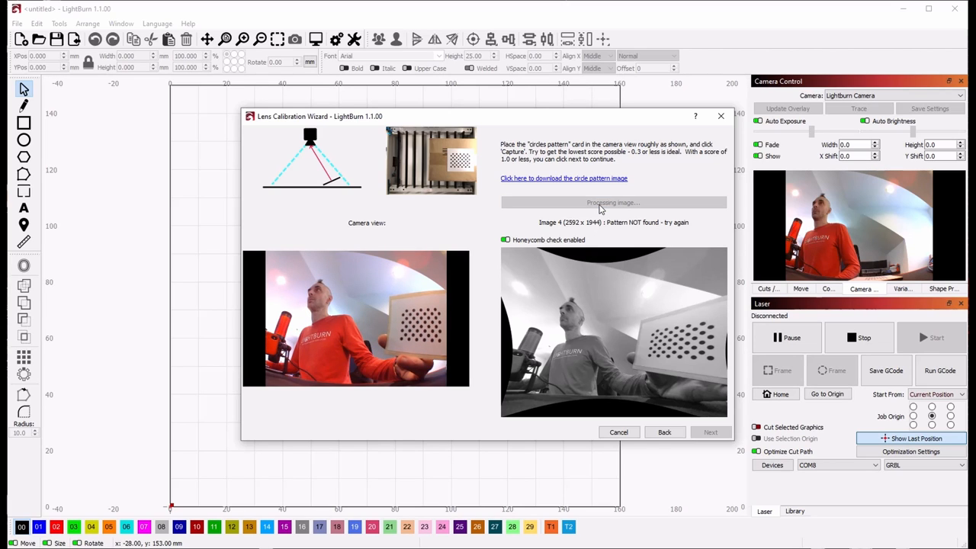
click(613, 203)
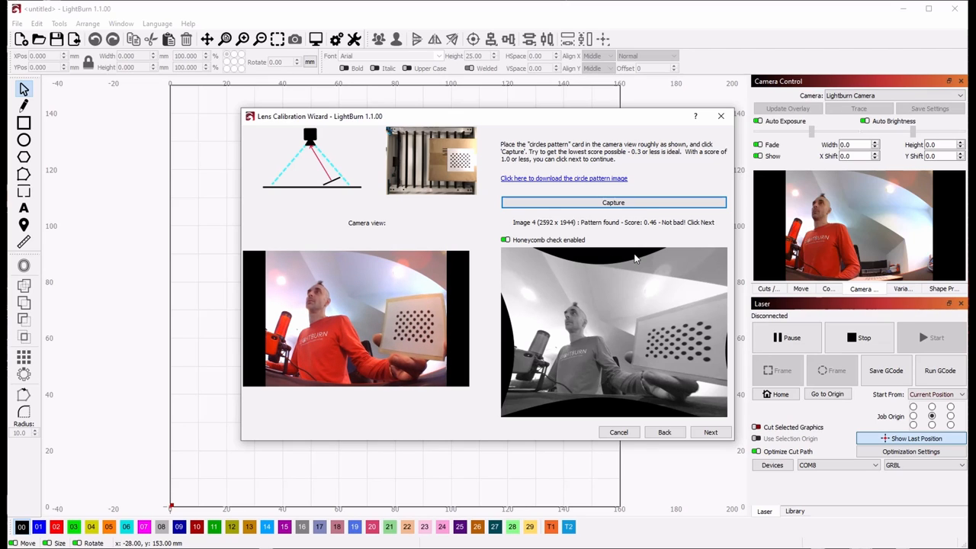
click(613, 202)
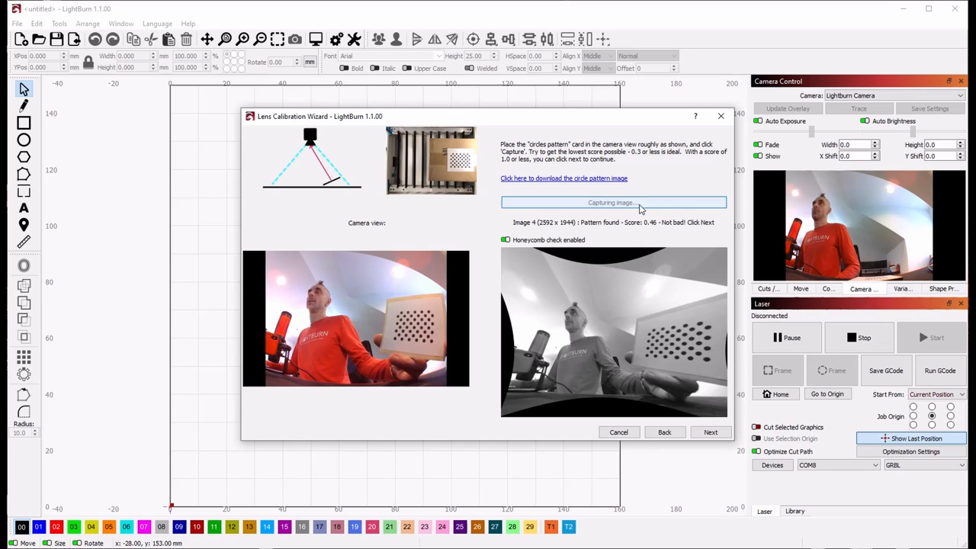
click(613, 202)
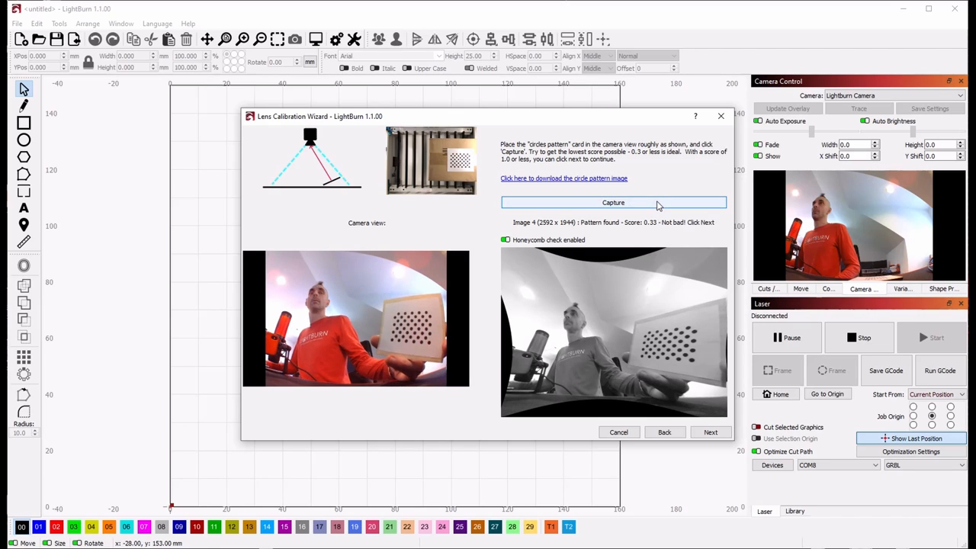
click(613, 202)
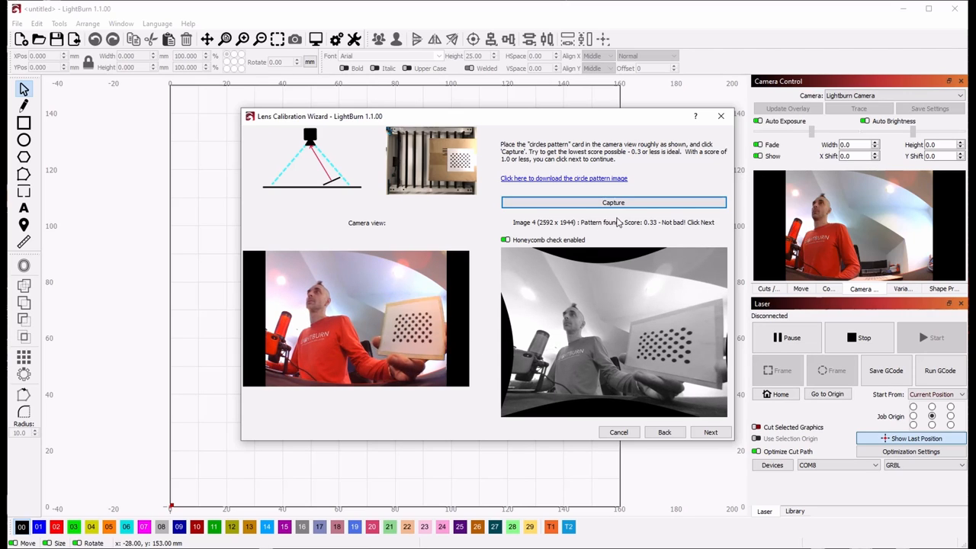
click(613, 202)
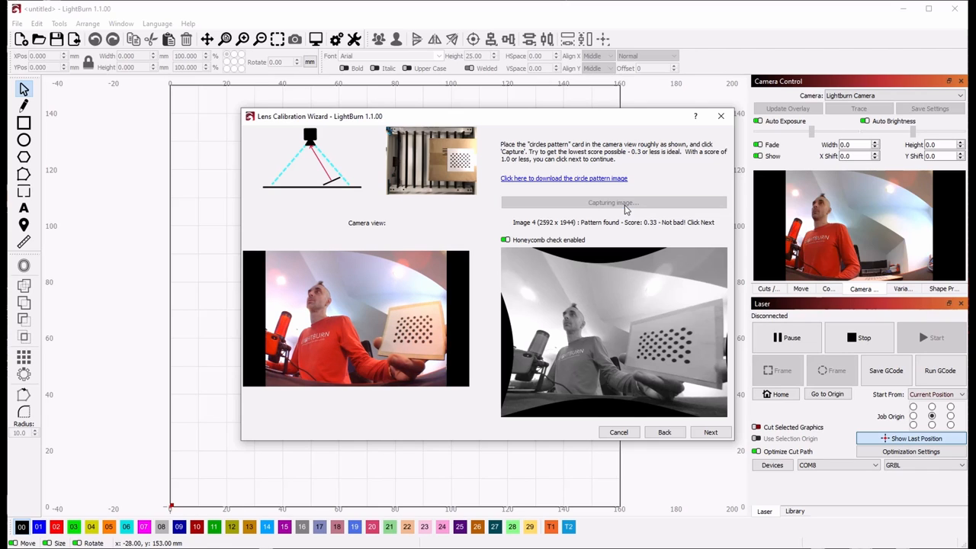
click(613, 202)
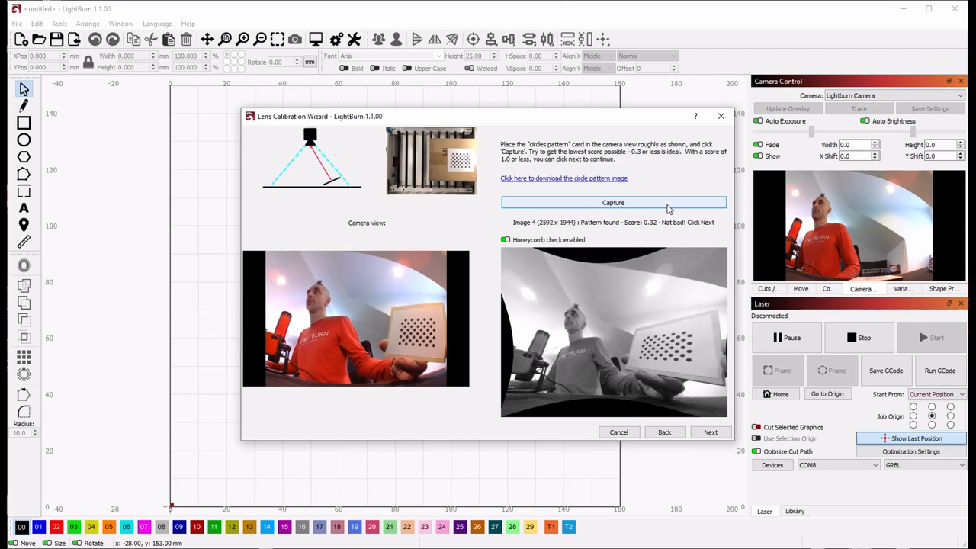
click(613, 202)
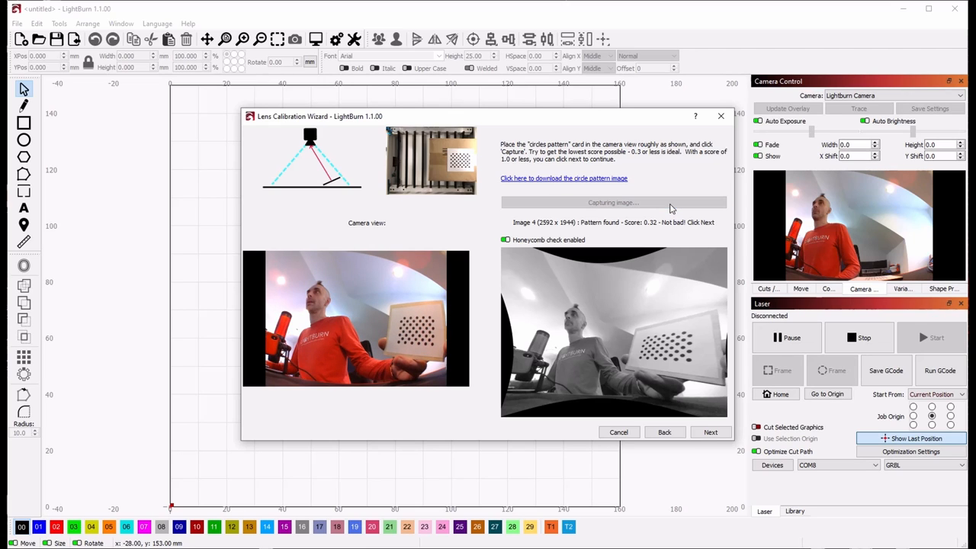
click(613, 202)
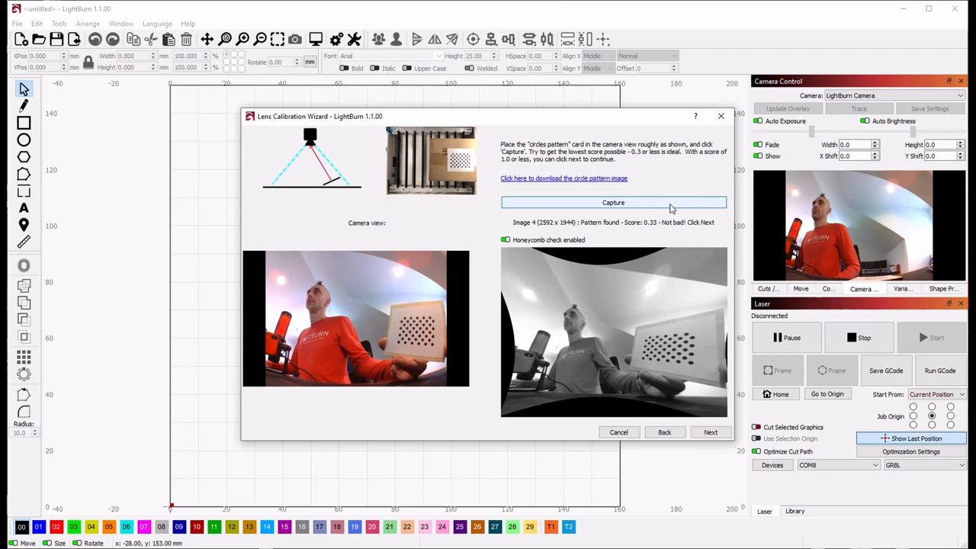
click(613, 202)
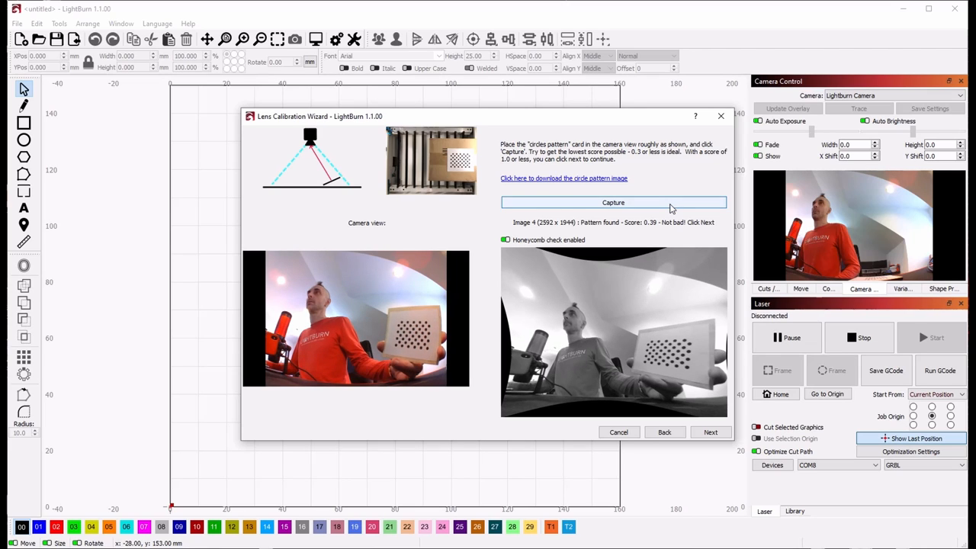
click(613, 202)
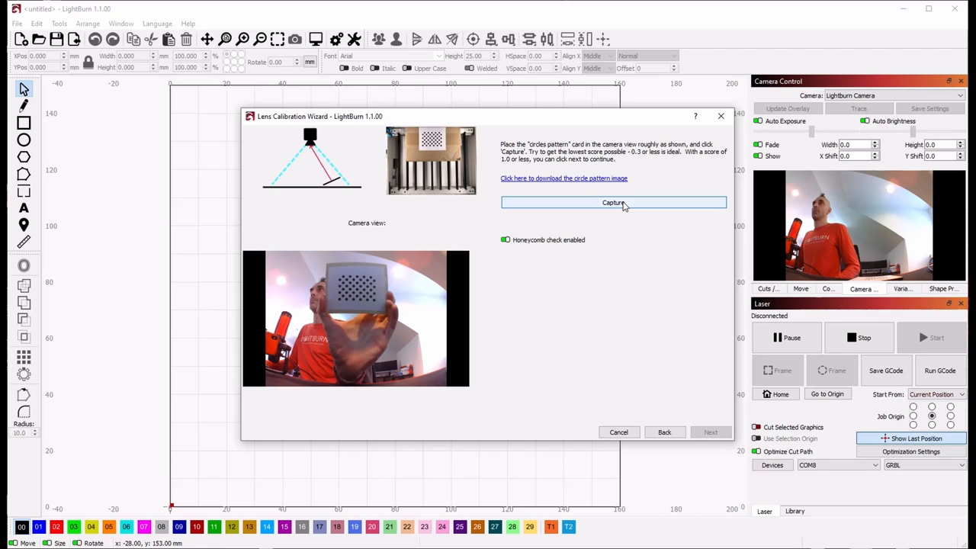
- Recapture the card at the fifth position until the pattern is found, scoring 0.32
click(613, 202)
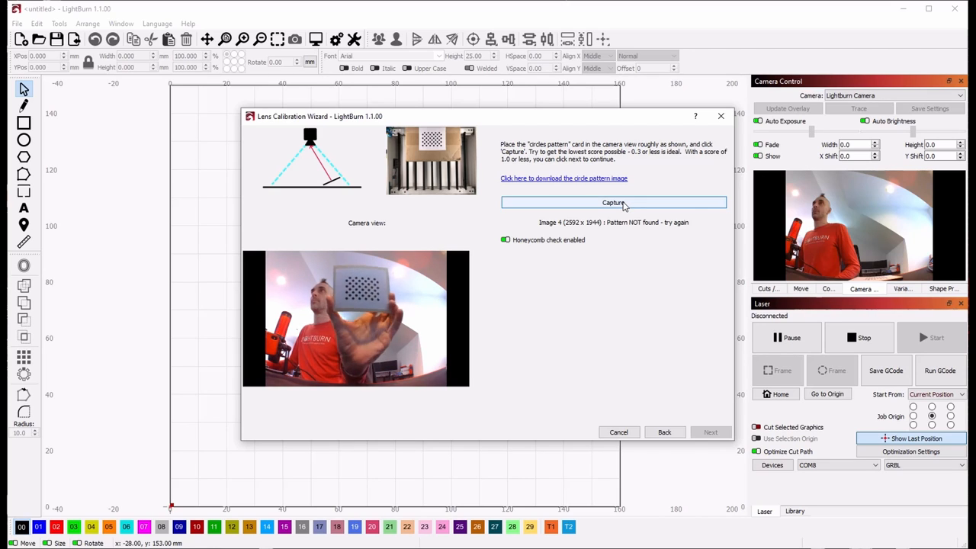
click(613, 203)
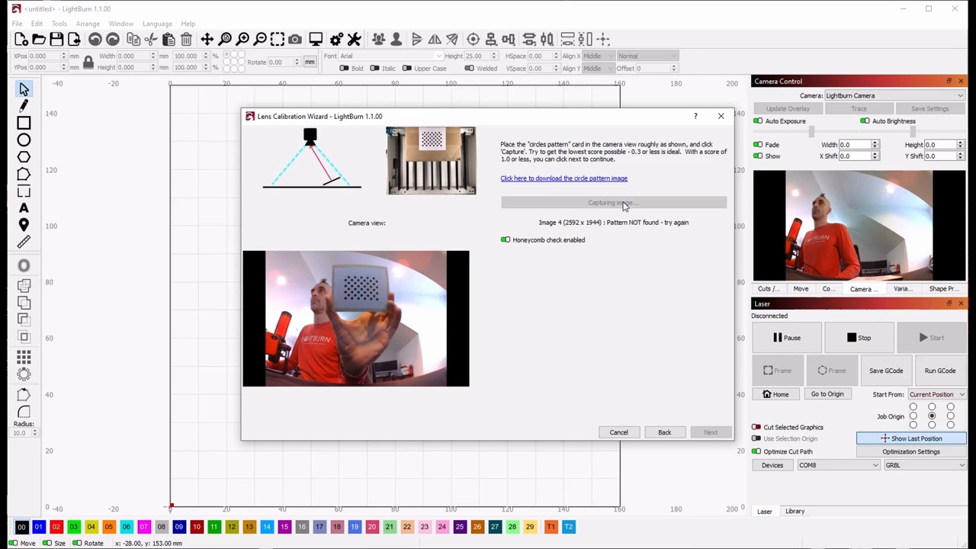
click(613, 202)
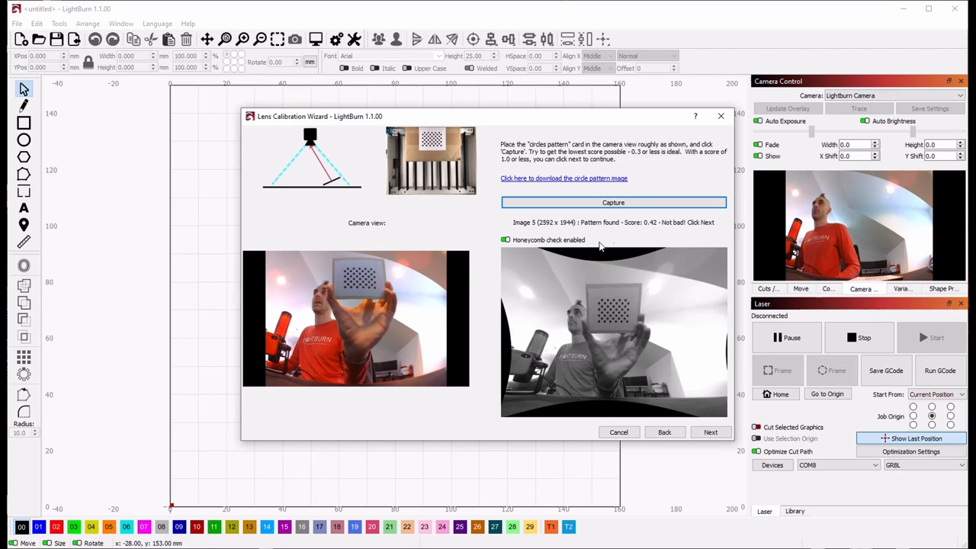
click(613, 202)
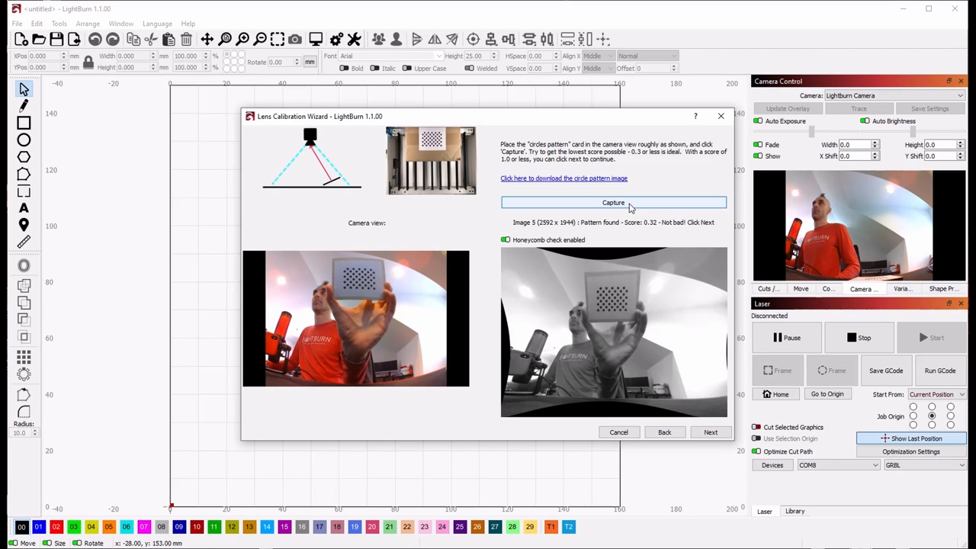
click(613, 203)
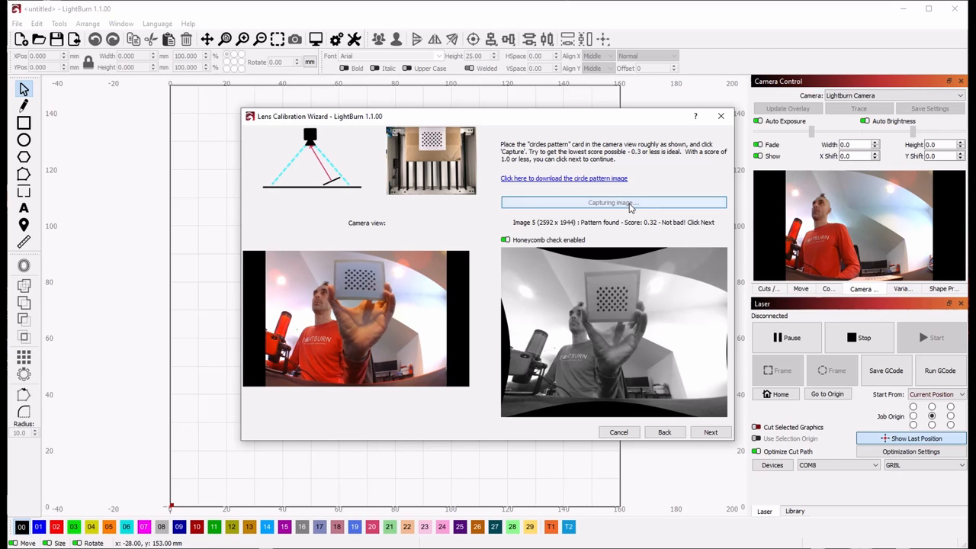
click(612, 202)
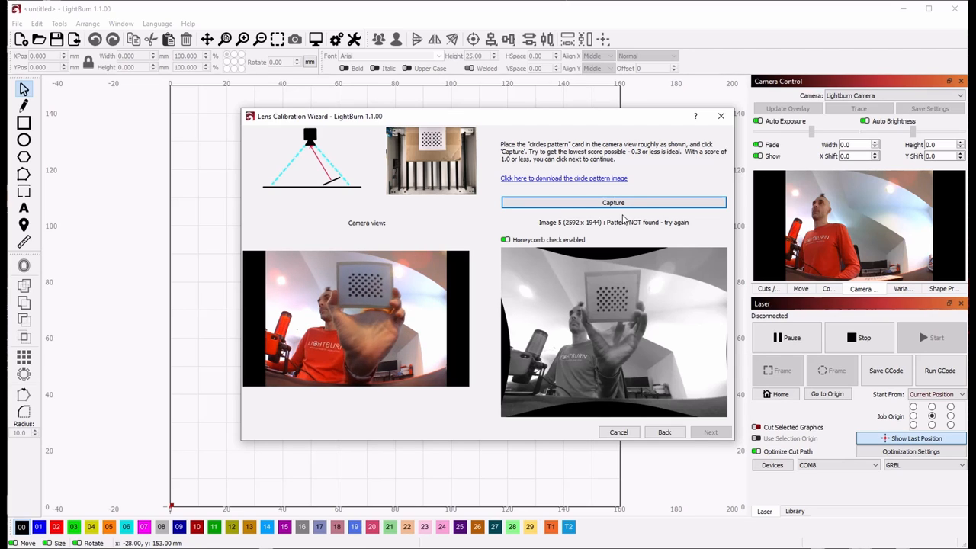
click(613, 202)
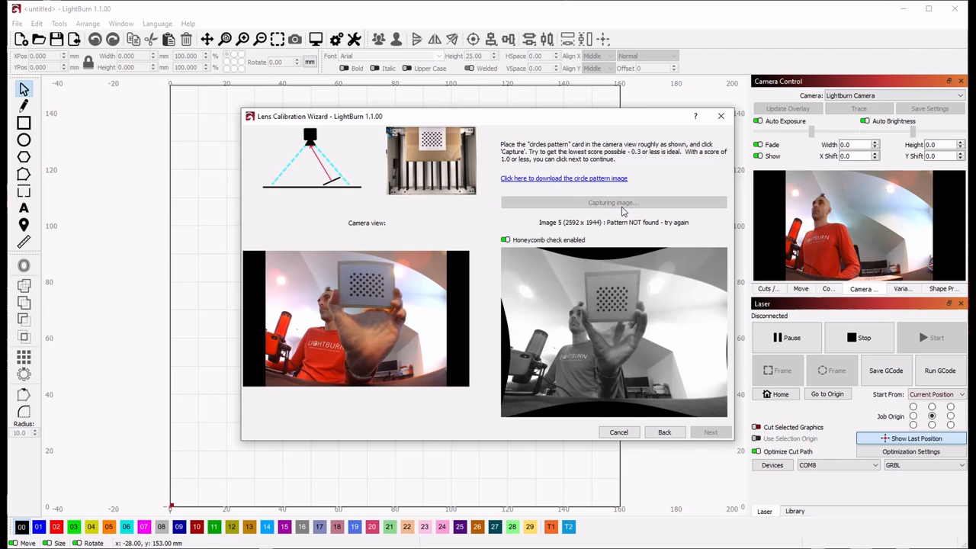
click(613, 202)
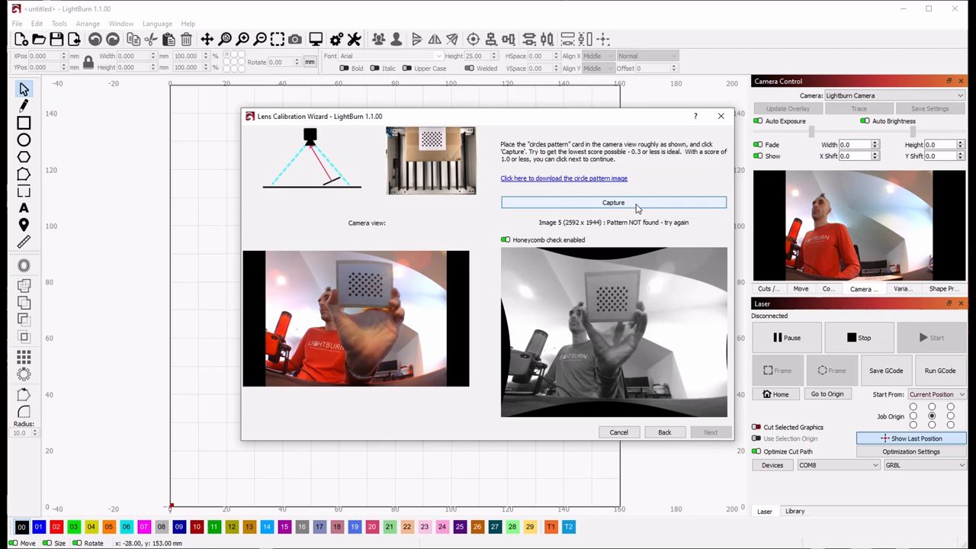
click(613, 202)
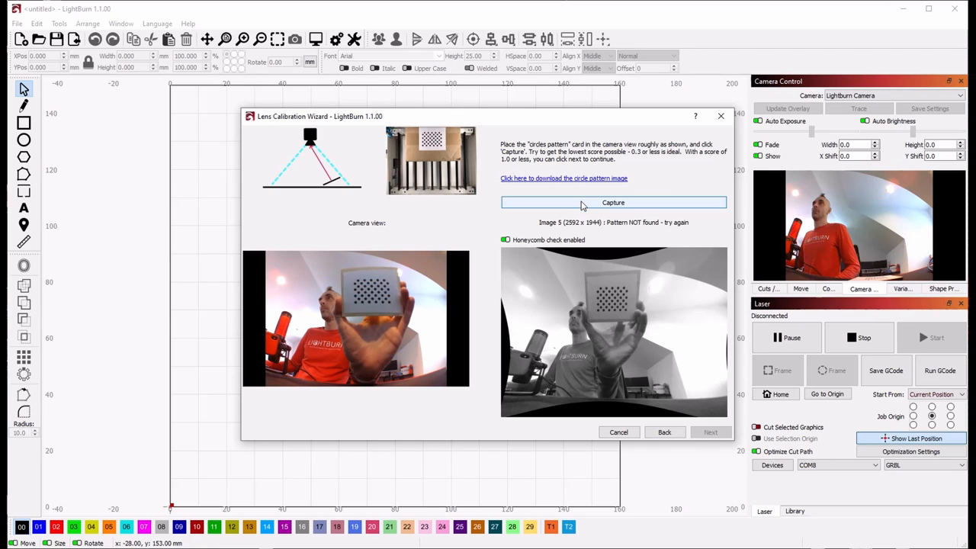
click(613, 202)
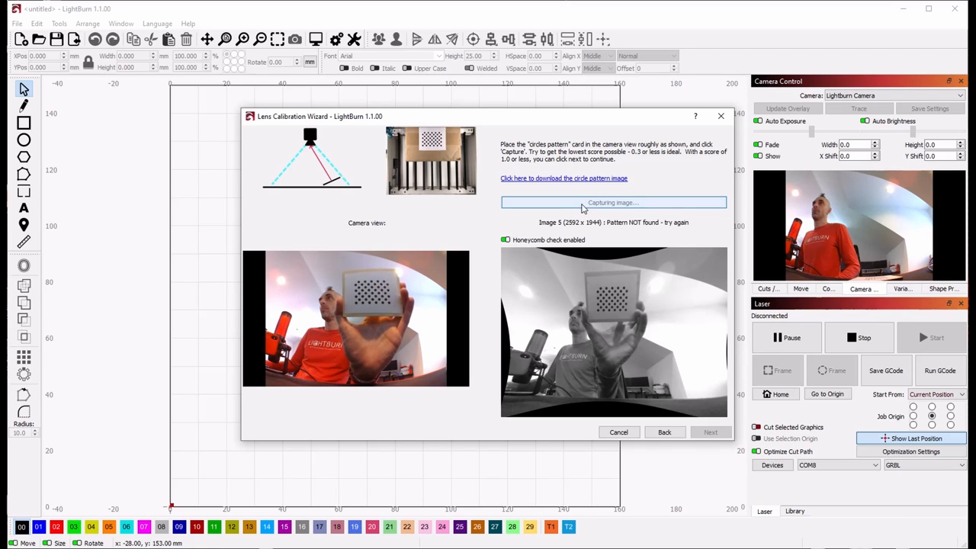
click(613, 202)
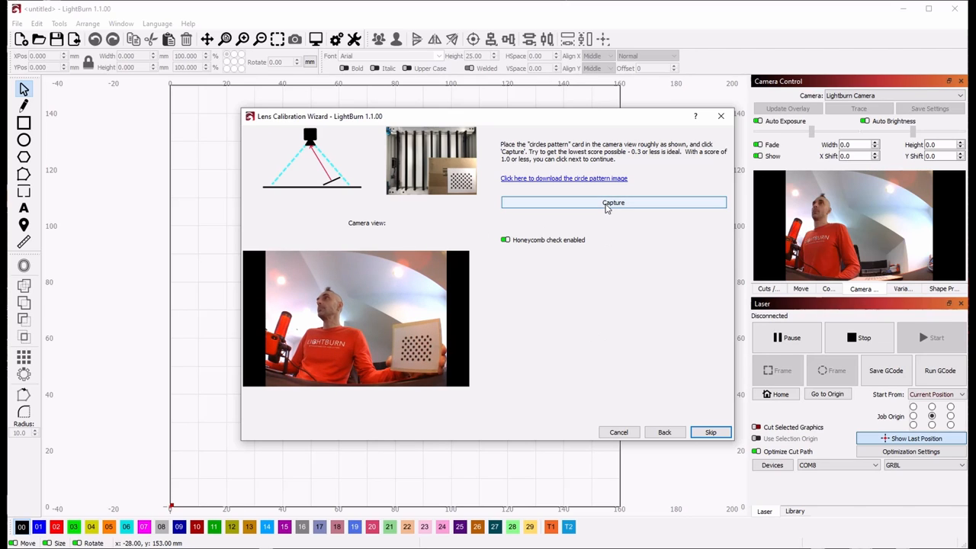
- Attempt captures at the corner calibration positions, then skip the last corner to finish
click(613, 202)
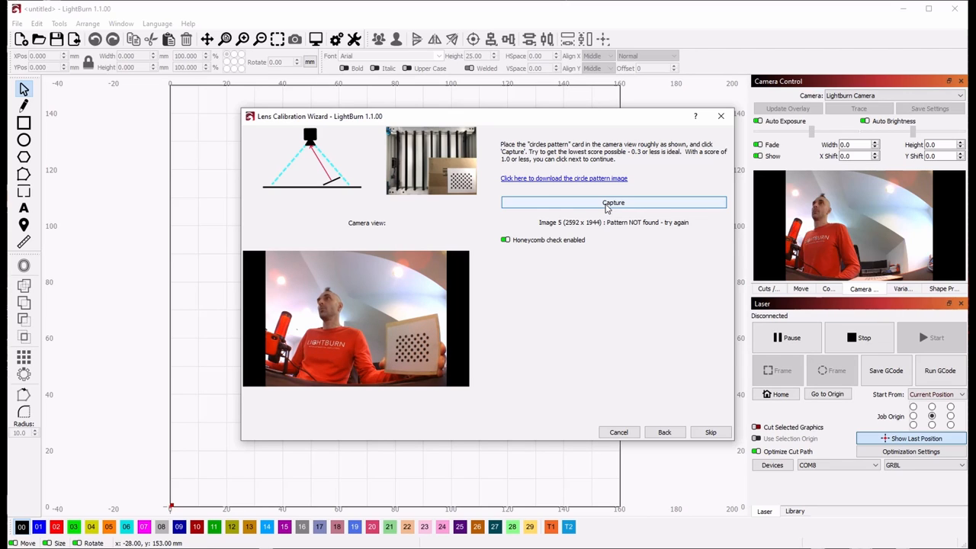
click(613, 202)
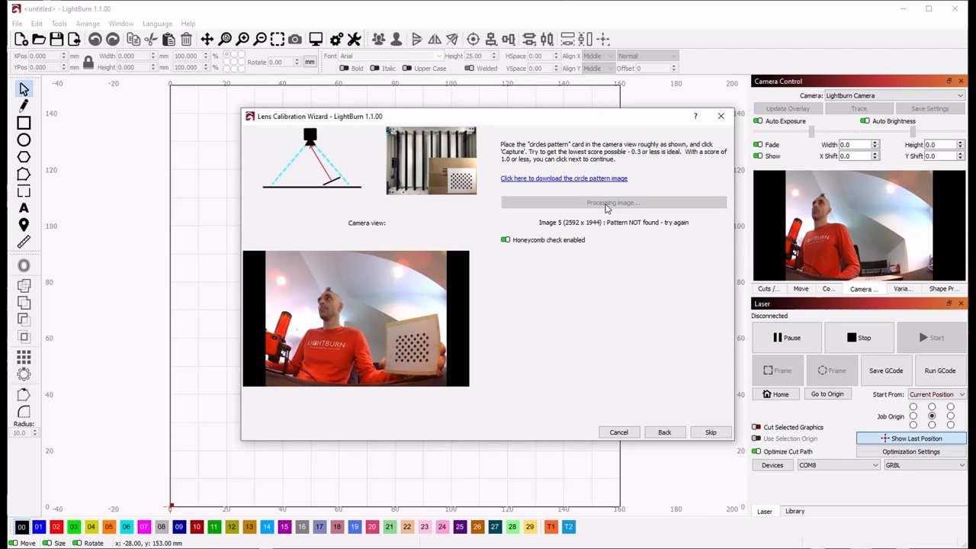
click(613, 202)
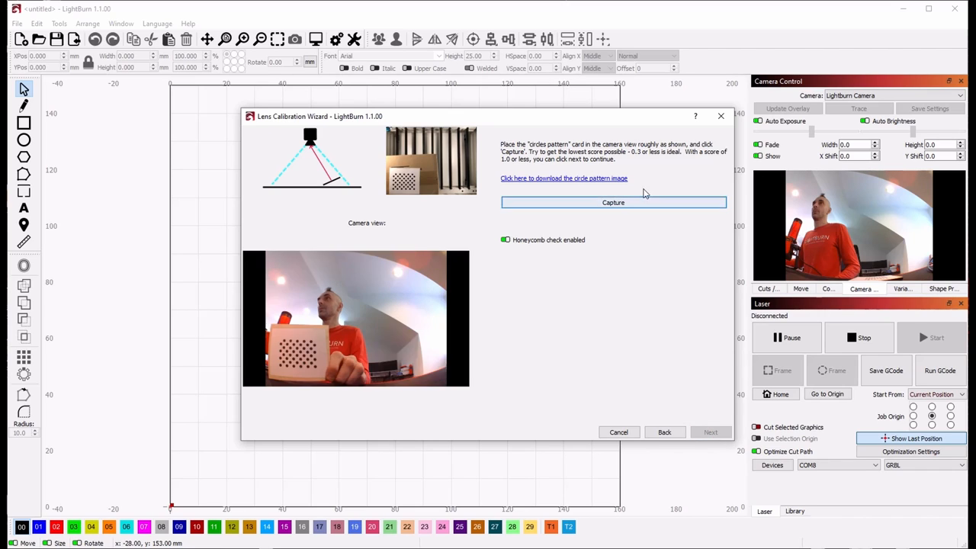
click(613, 202)
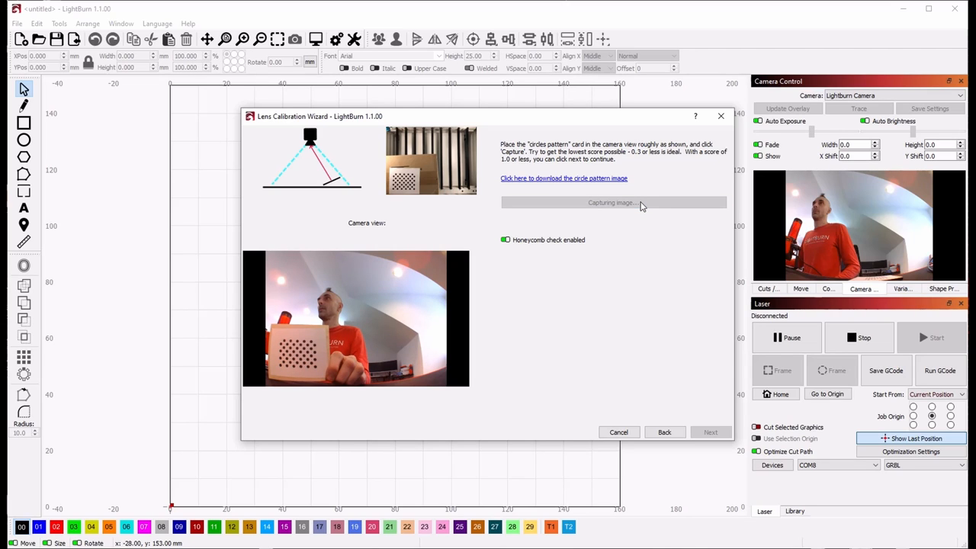
click(613, 202)
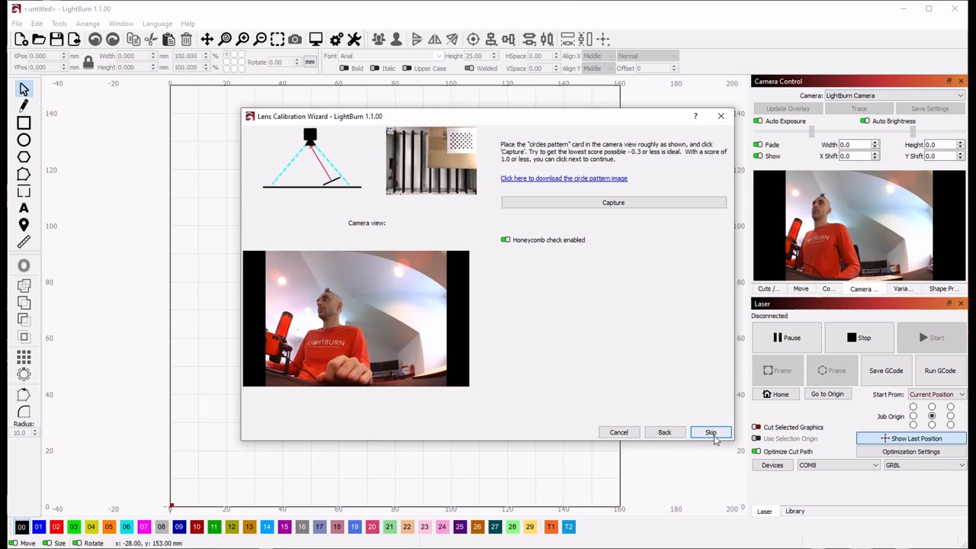
click(710, 432)
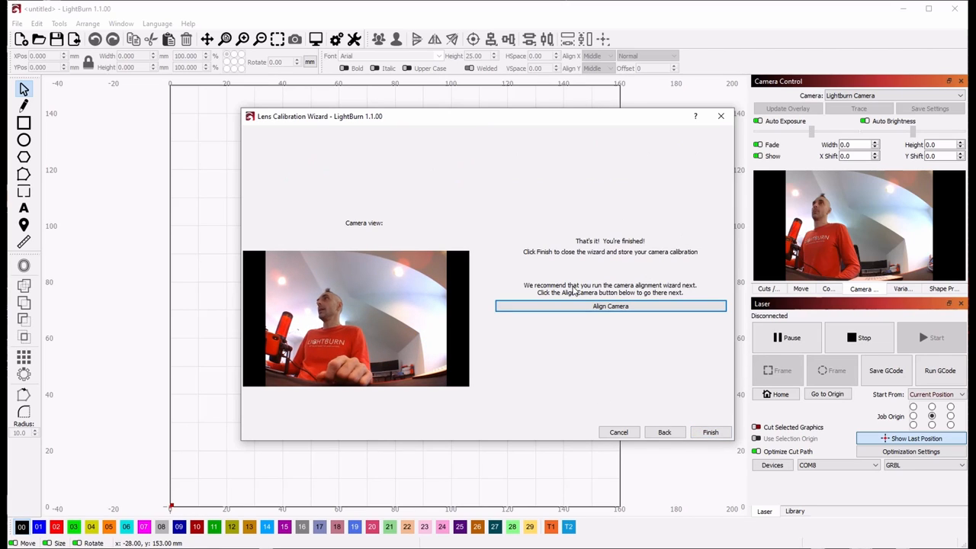